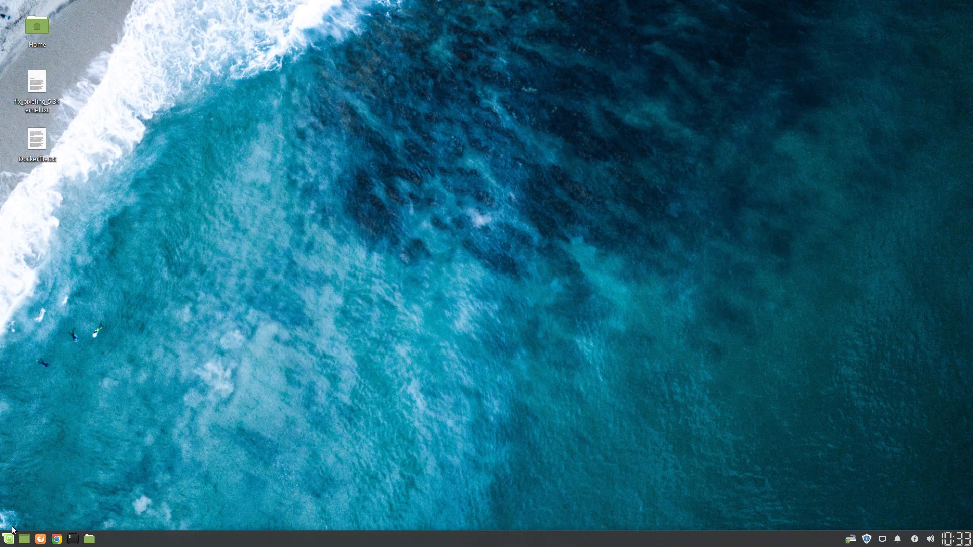
Launch GIMP from the Xfce applications menu under Graphics
click(8, 538)
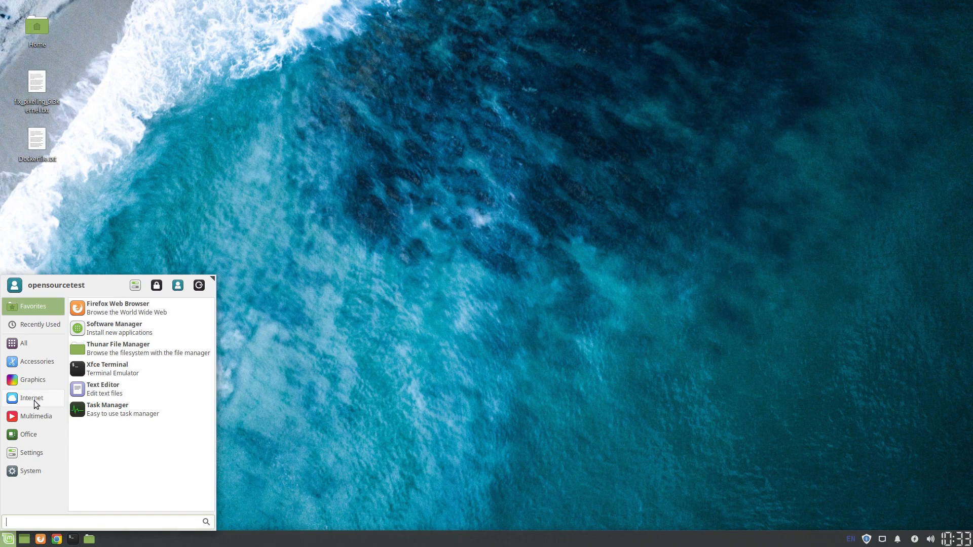
click(32, 397)
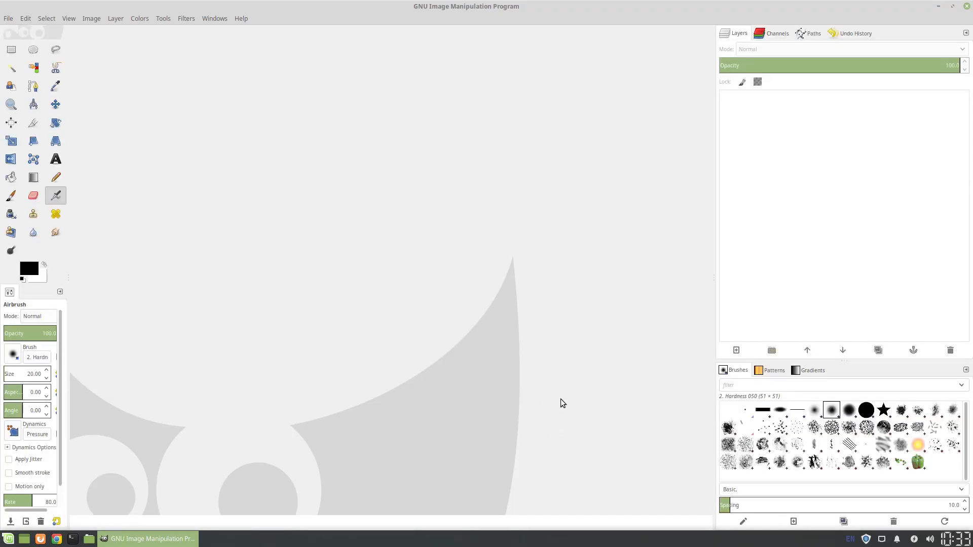
mouse_move(718, 268)
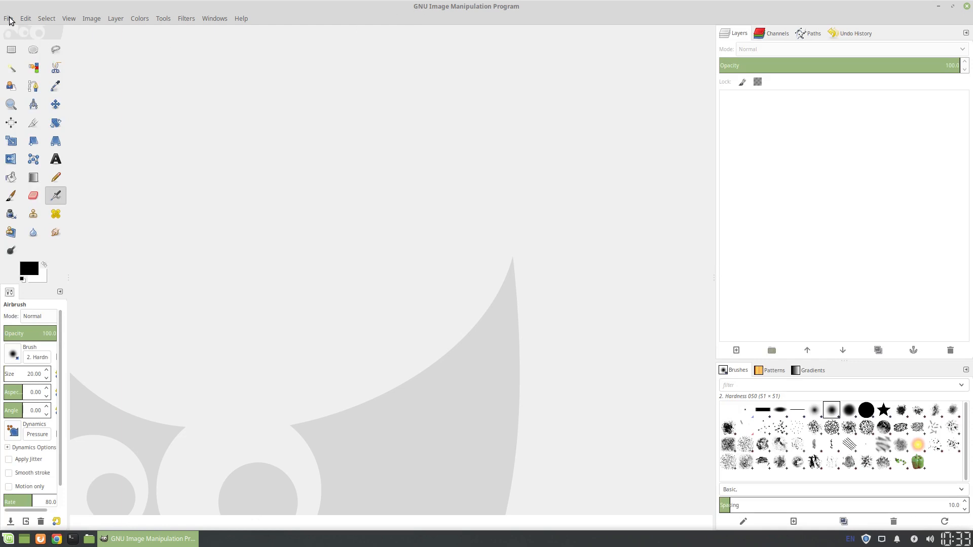
Create a new blank 640 × 400 pixel image, leaving Advanced Options at defaults
click(8, 18)
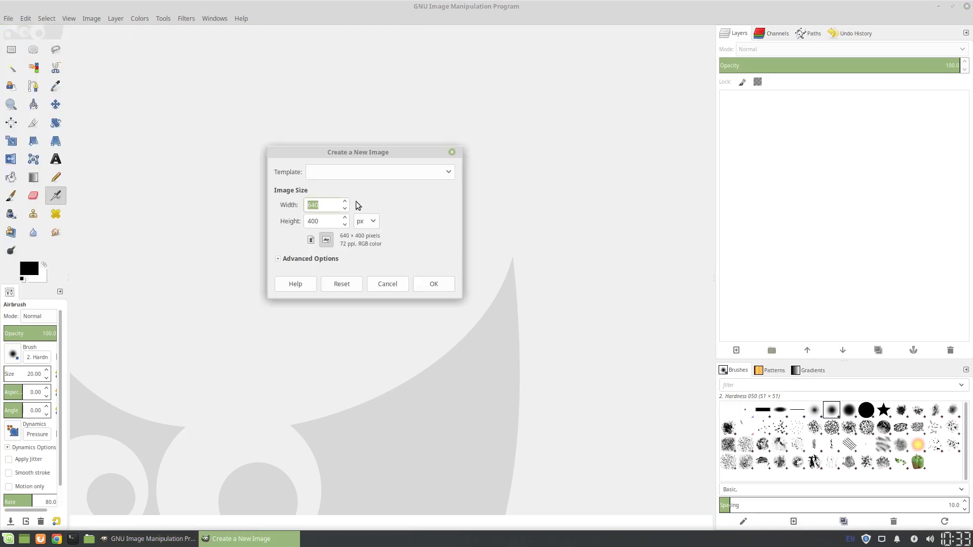
click(321, 221)
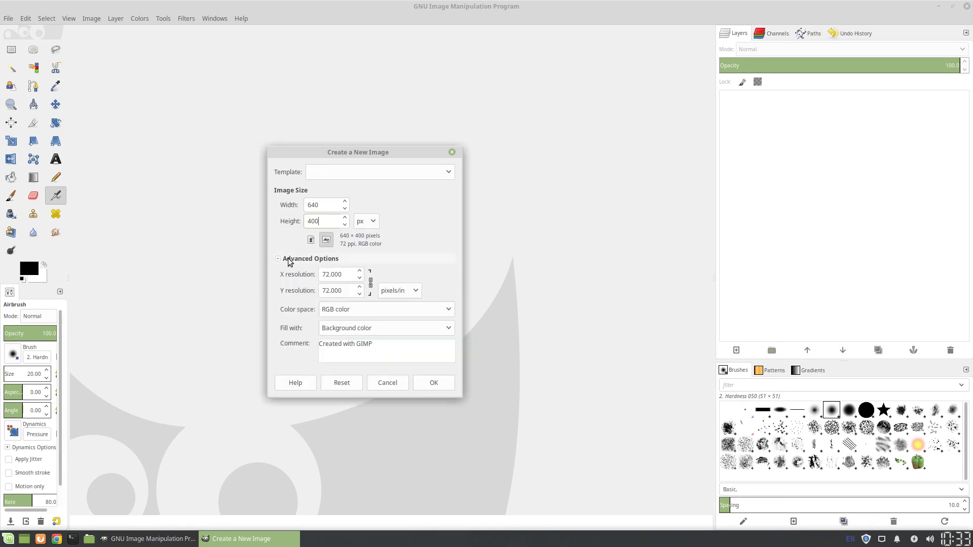
mouse_move(441, 391)
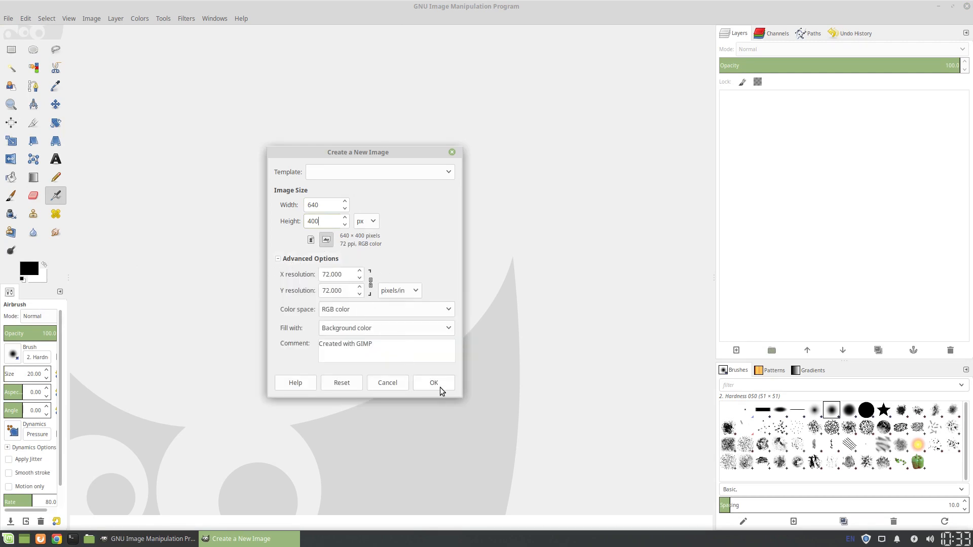
click(432, 382)
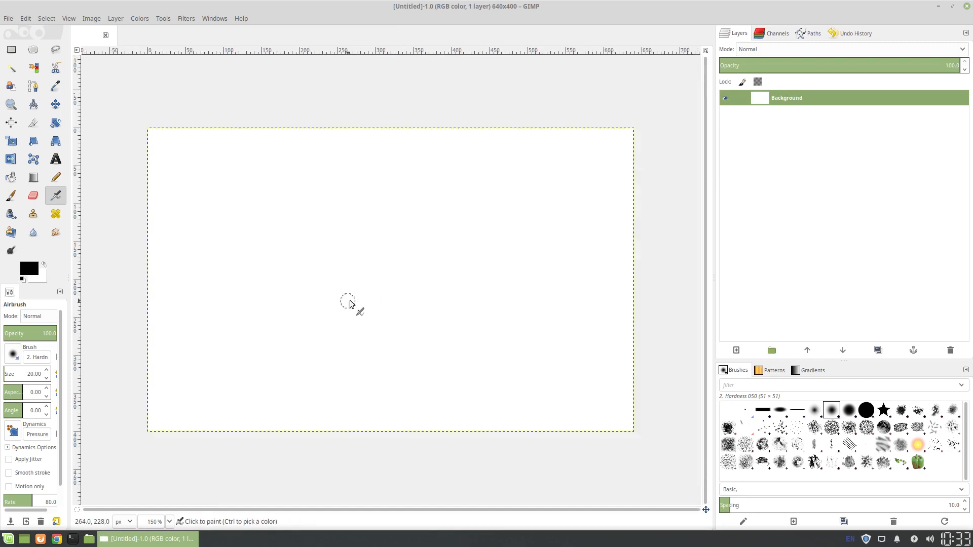
Bucket-fill the background black and add a transparent layer named 'stars'
click(10, 177)
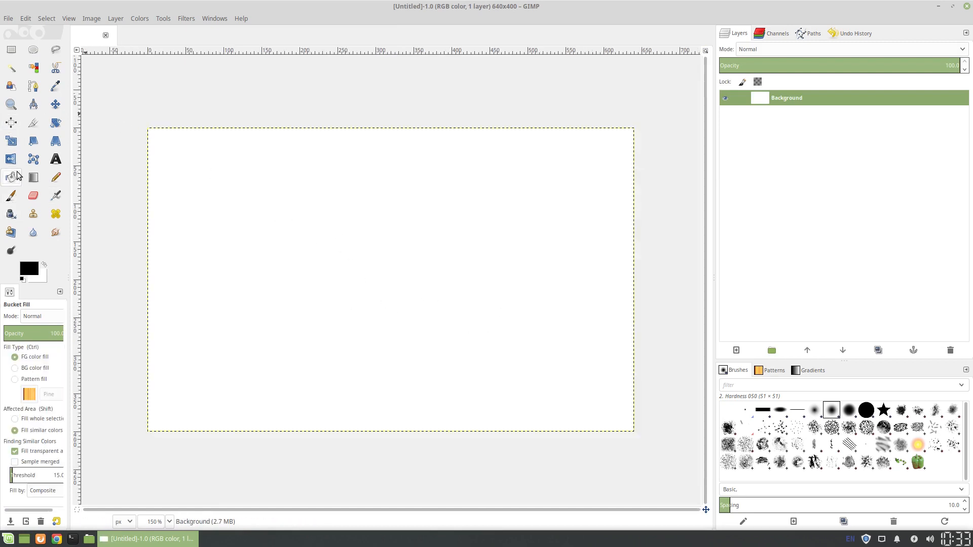
mouse_move(298, 223)
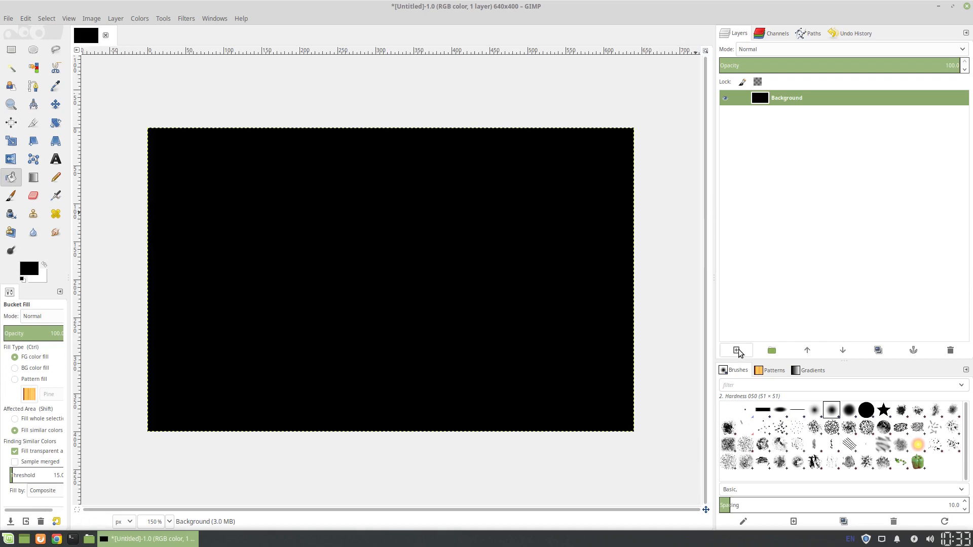
click(735, 350)
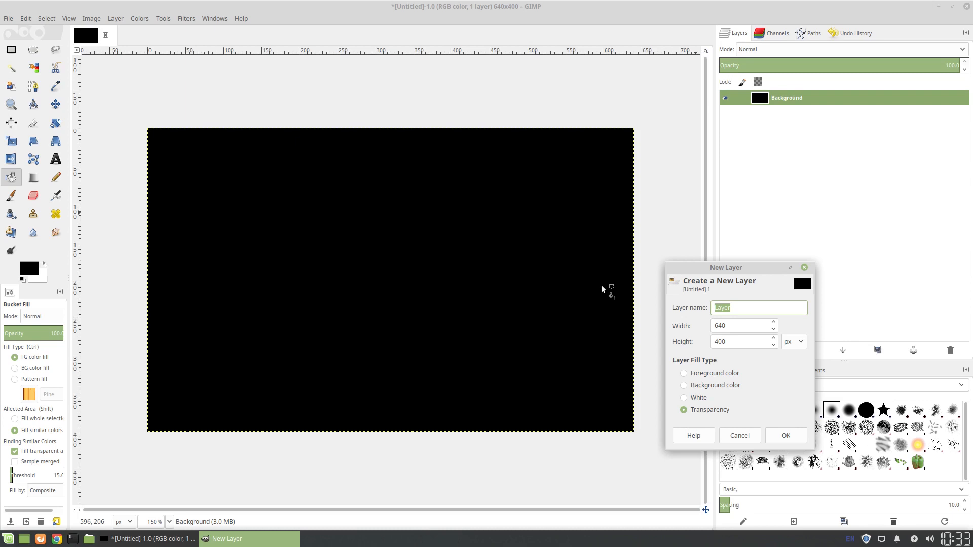
text(sa)
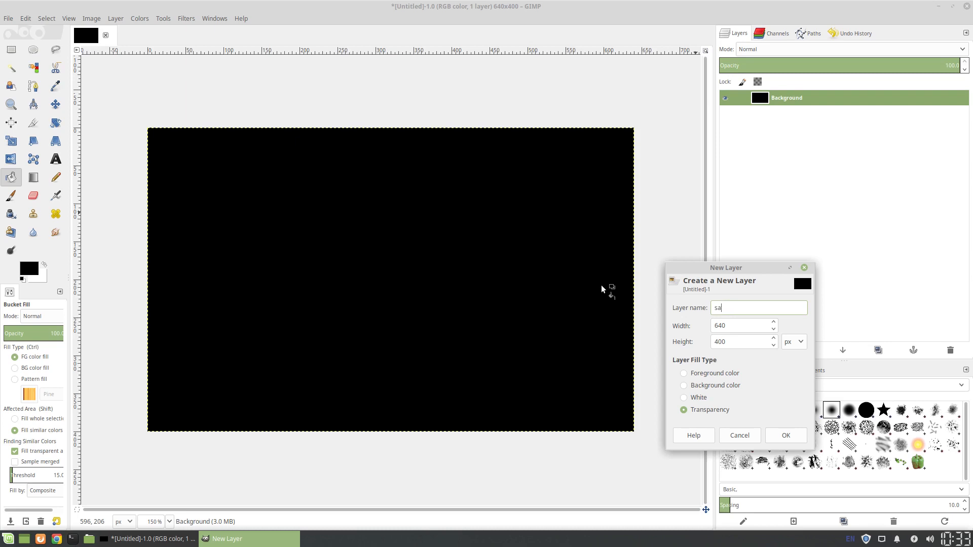
text(stars)
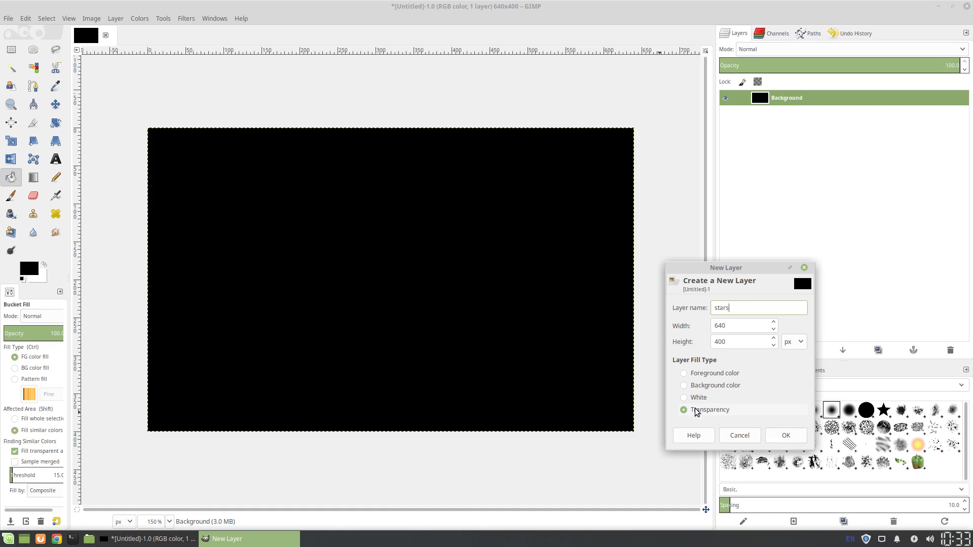
click(785, 434)
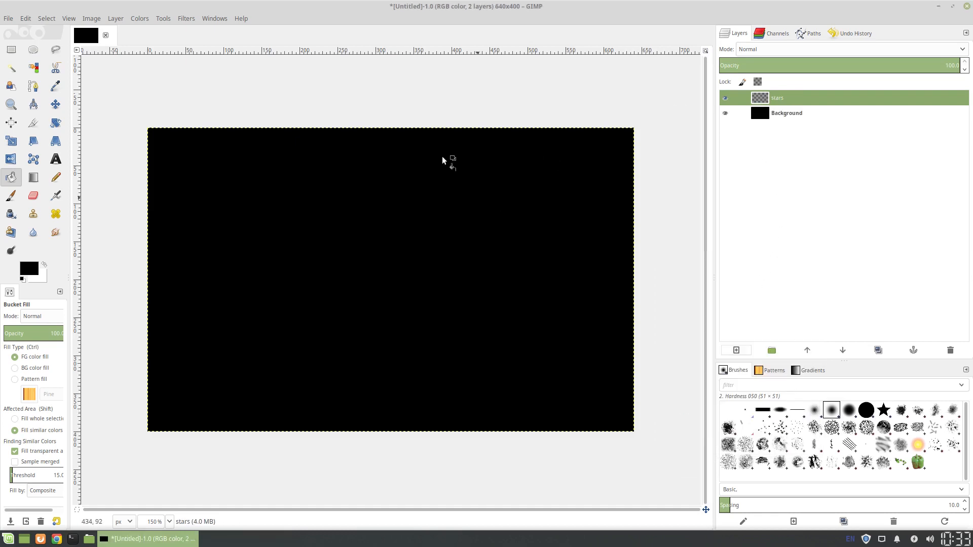
mouse_move(73, 191)
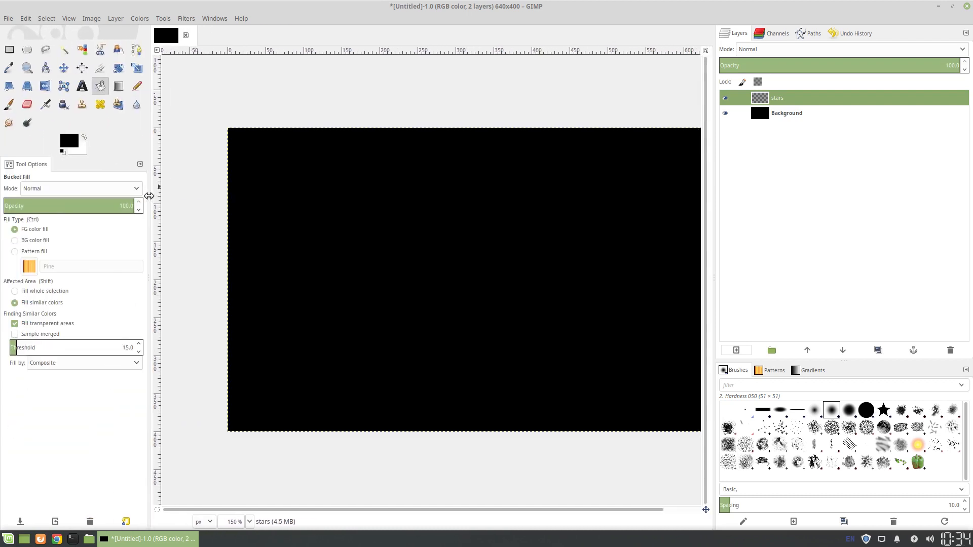
With the Paintbrush and foreground ffffff, paint soft white stars on the stars layer
click(8, 103)
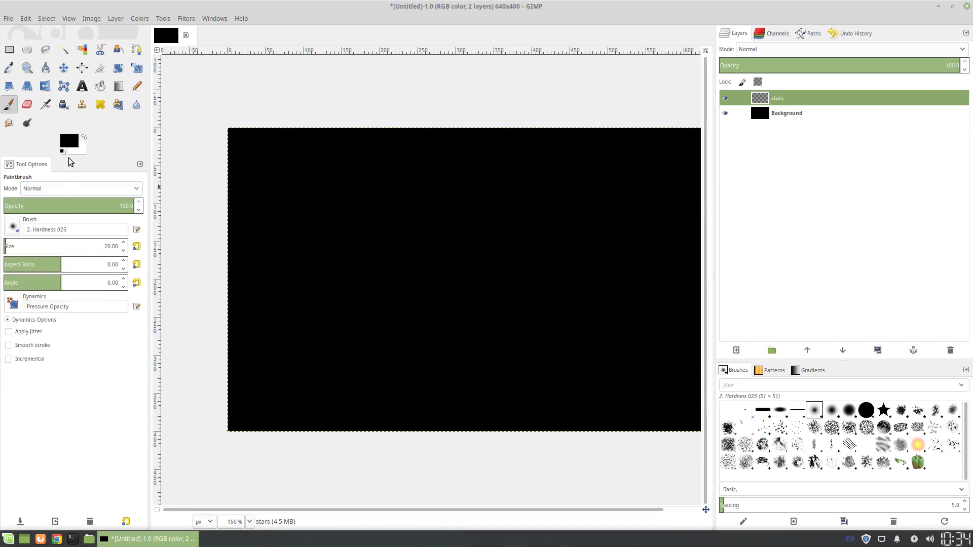
click(68, 140)
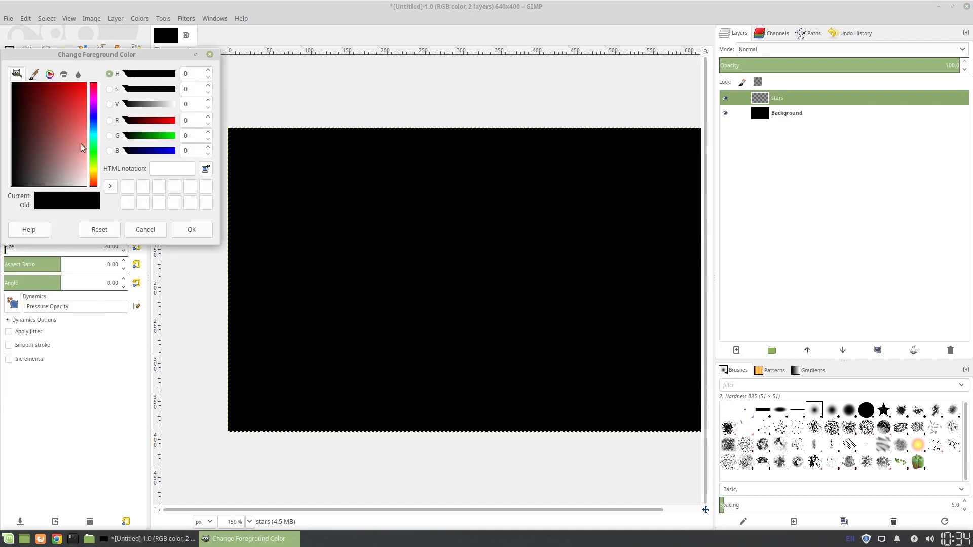
click(82, 70)
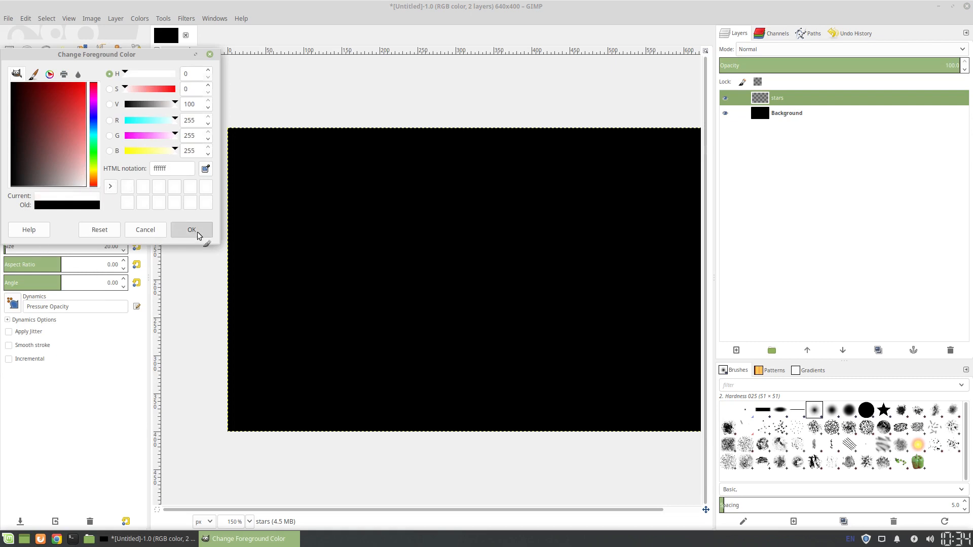
click(191, 230)
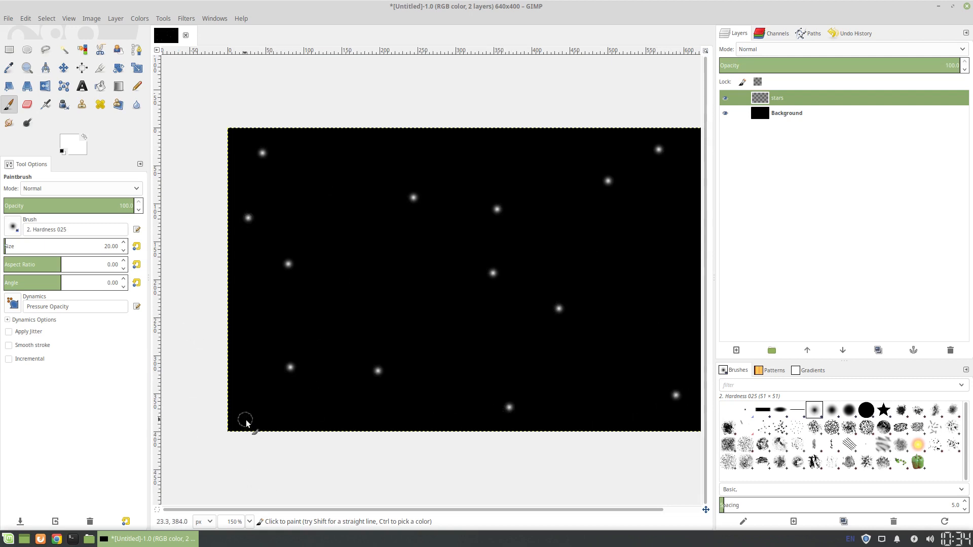
click(246, 421)
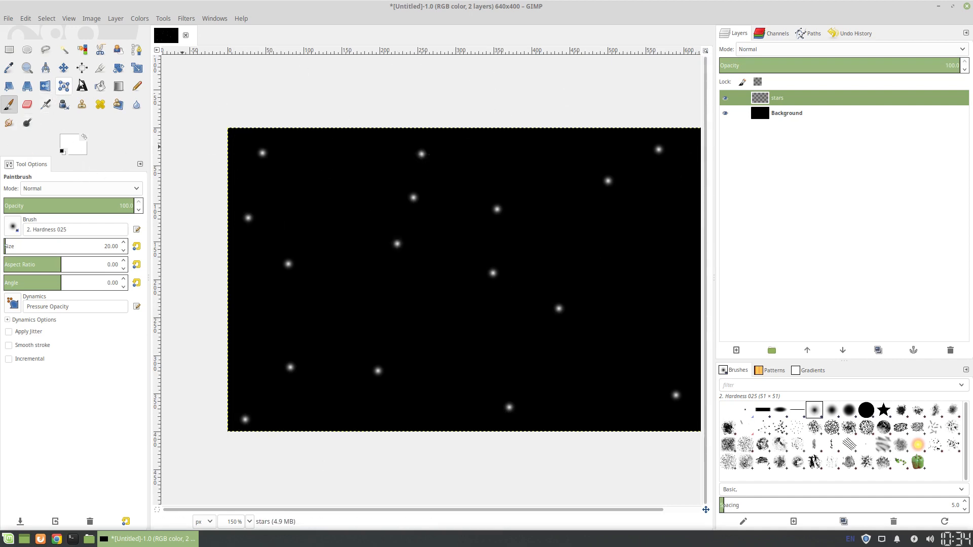
Paint a larger yellow (eabe0d) star in the upper left
click(68, 138)
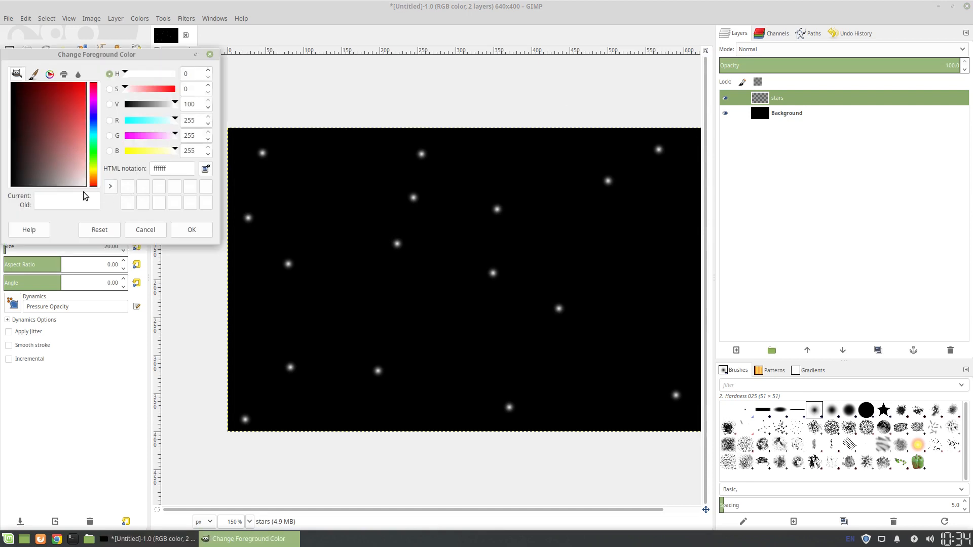
click(94, 177)
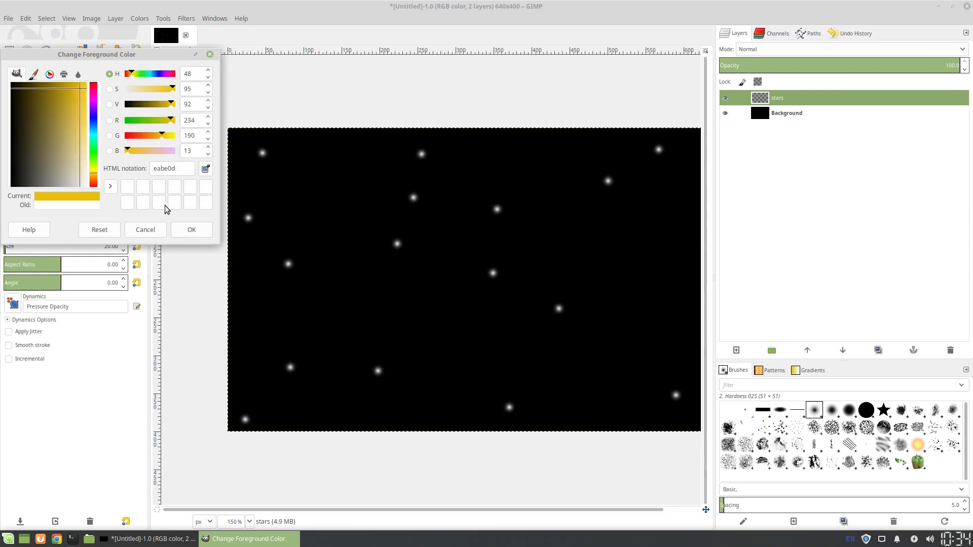
click(191, 230)
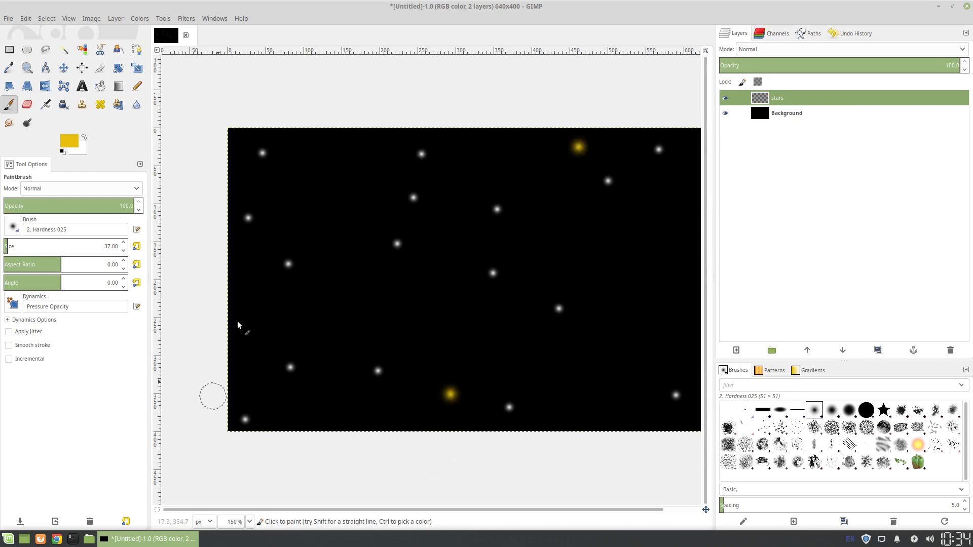
click(315, 193)
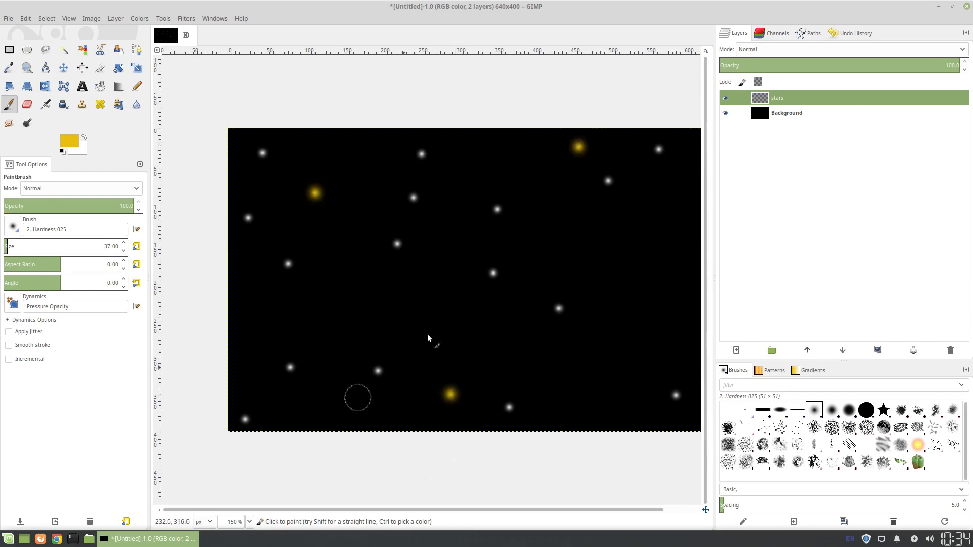
Paint two blue (3e609f) stars, one near the right edge and one on the left
click(67, 142)
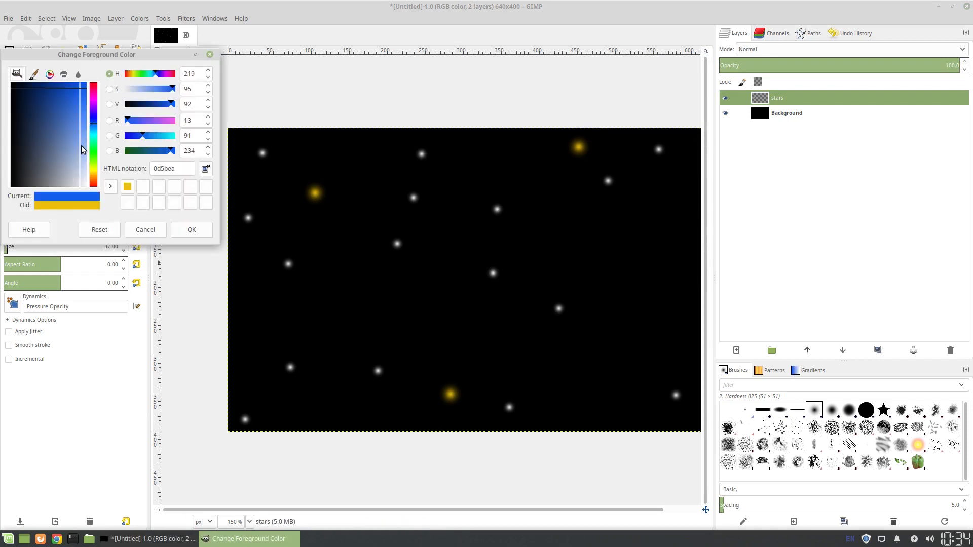
click(60, 161)
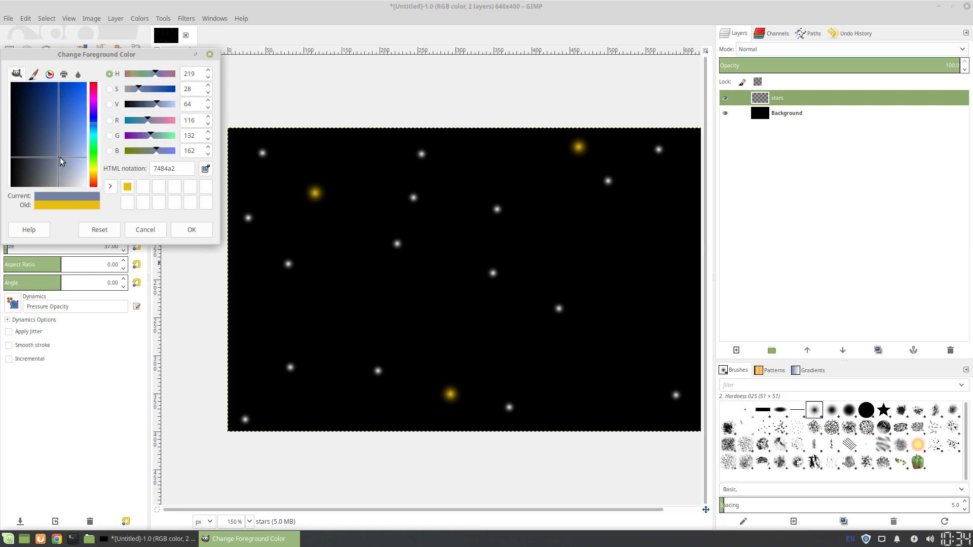
click(70, 143)
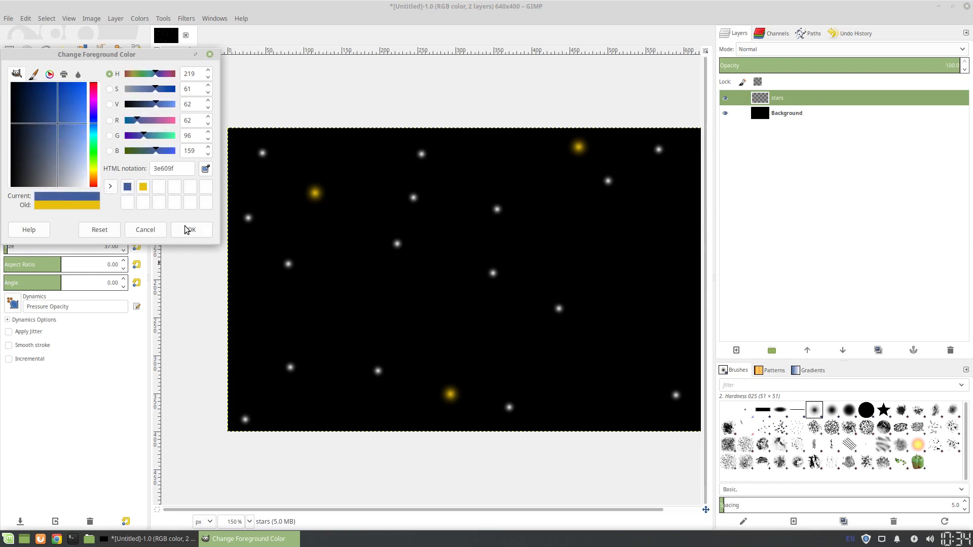
click(191, 230)
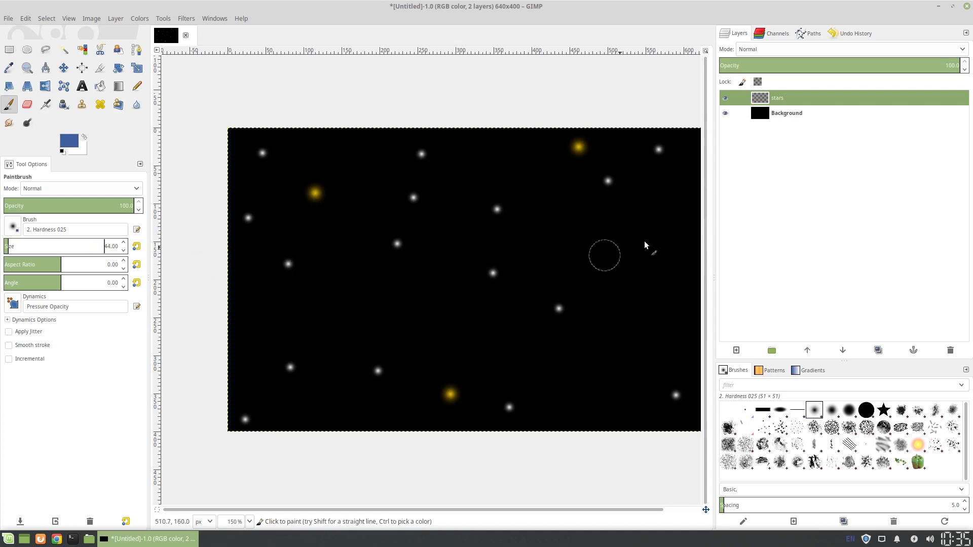
click(675, 241)
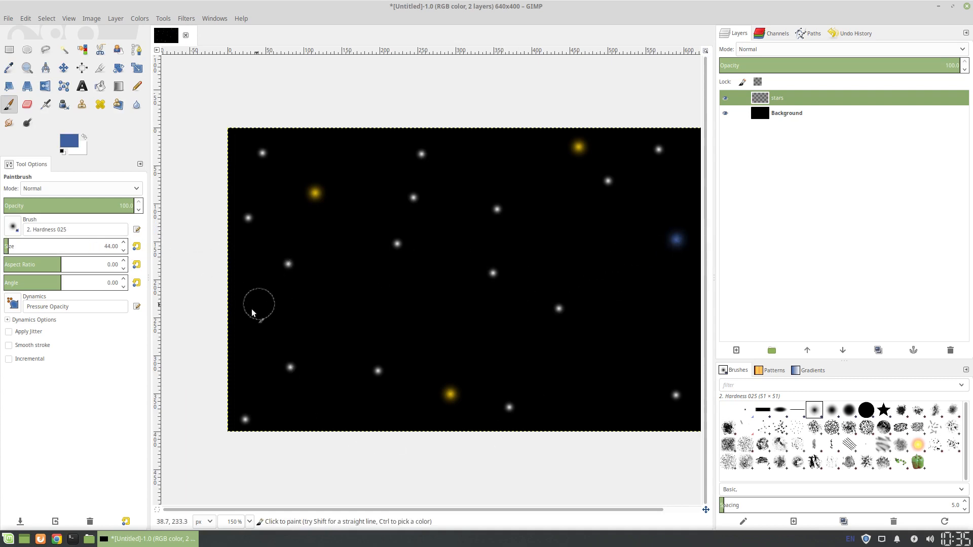
click(253, 339)
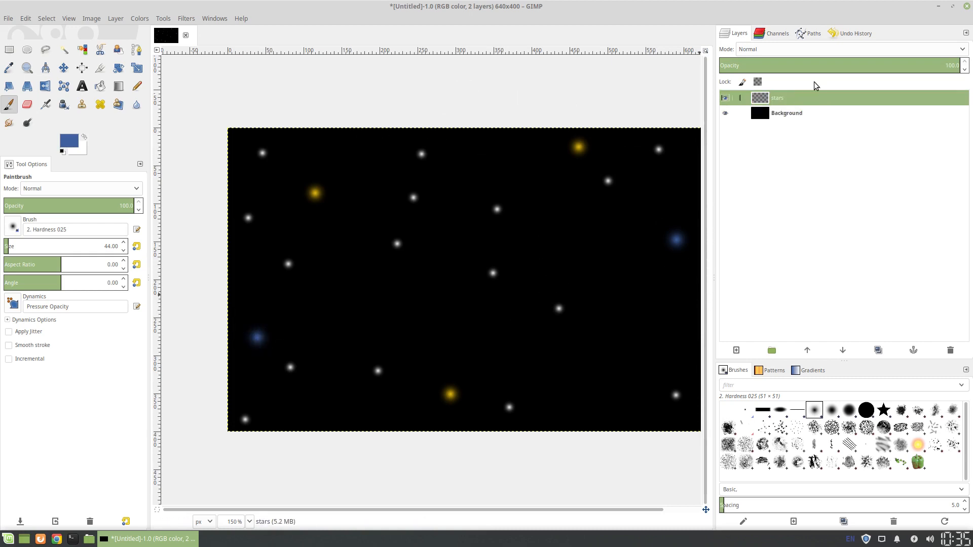
Duplicate the stars layer into six copies, then select the Background layer
right_click(776, 97)
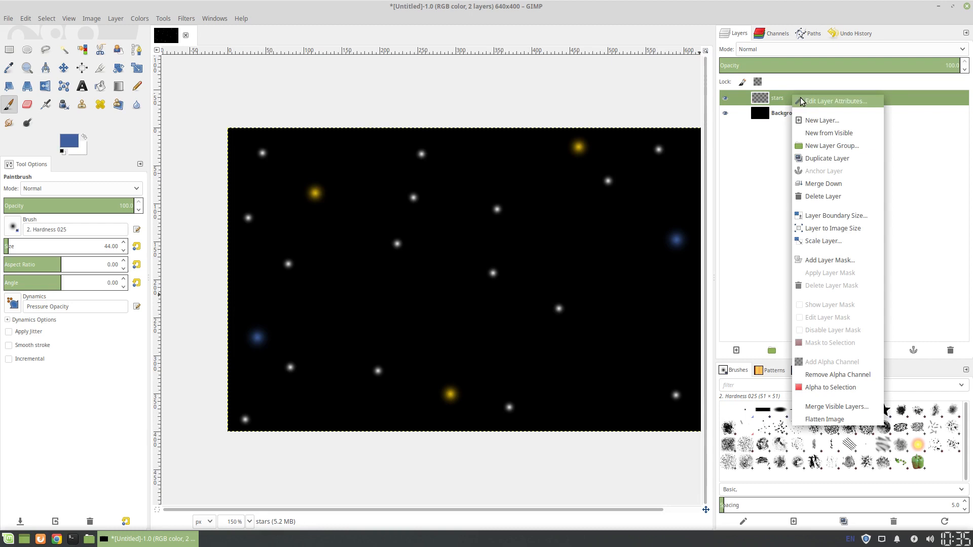
mouse_move(828, 261)
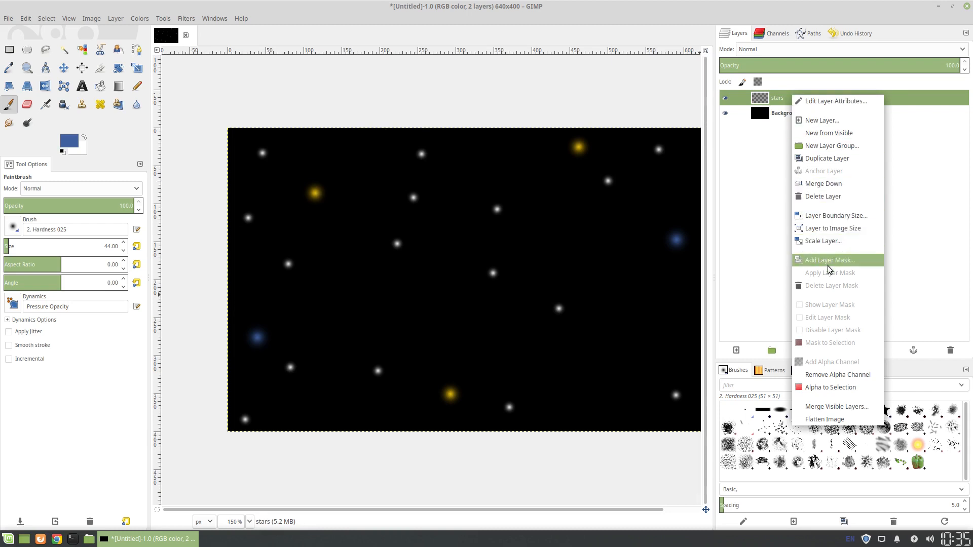
mouse_move(828, 147)
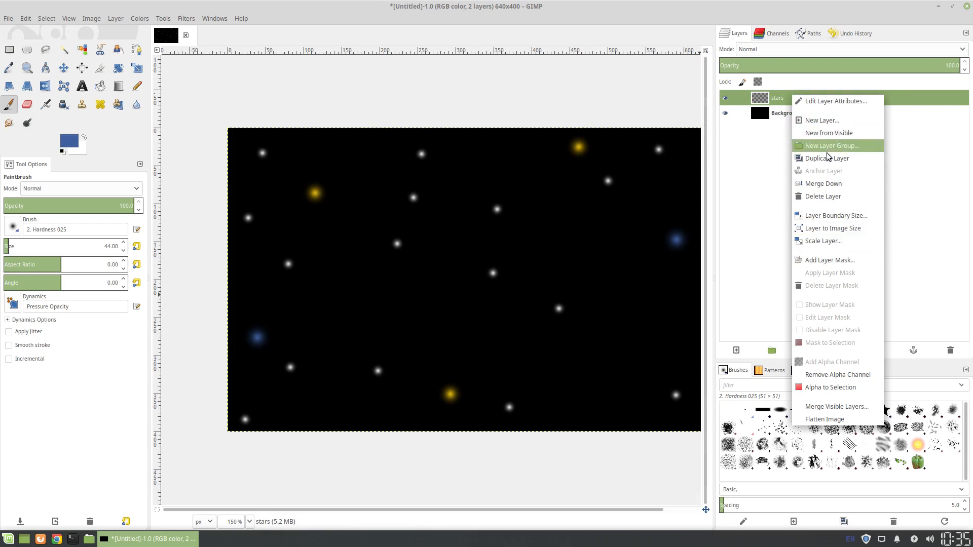
click(828, 158)
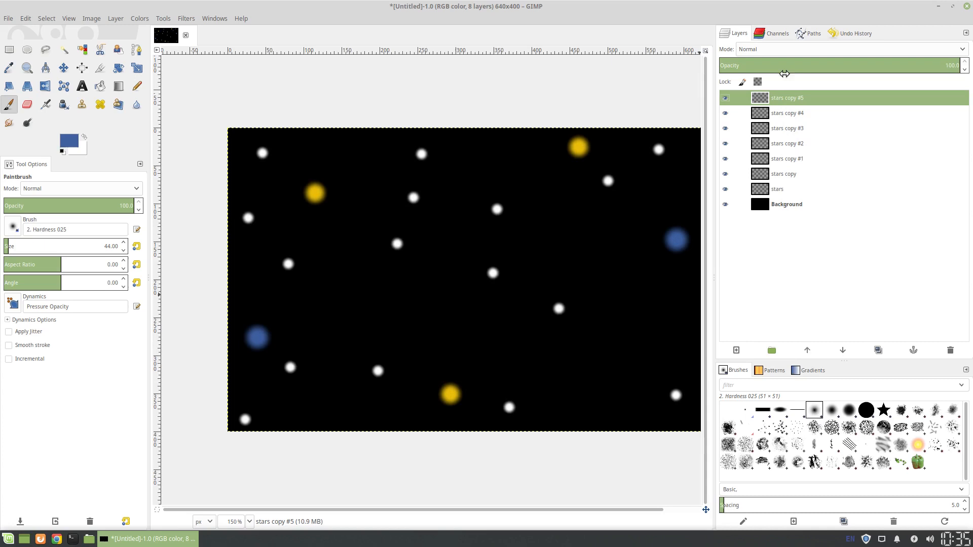
click(787, 204)
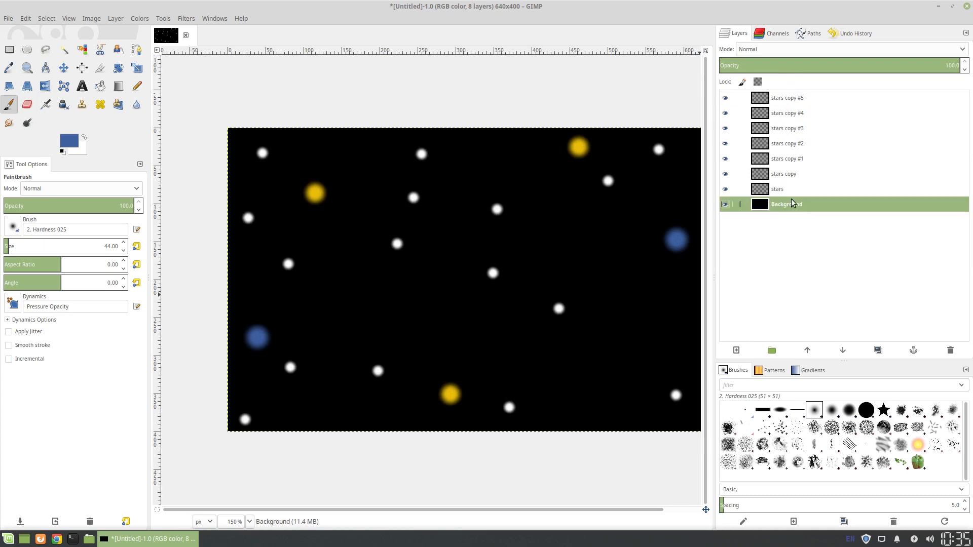
Duplicate the black Background layer three times
right_click(787, 204)
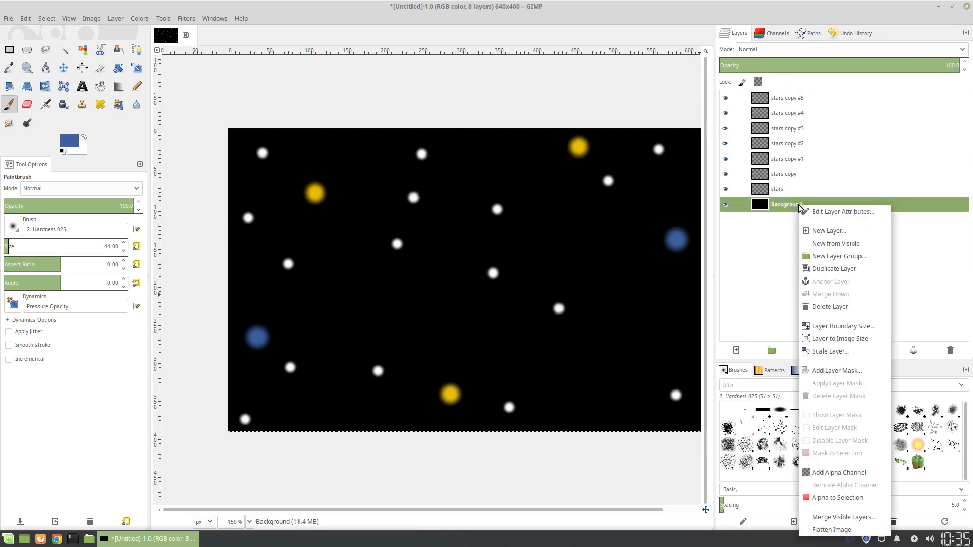
mouse_move(834, 269)
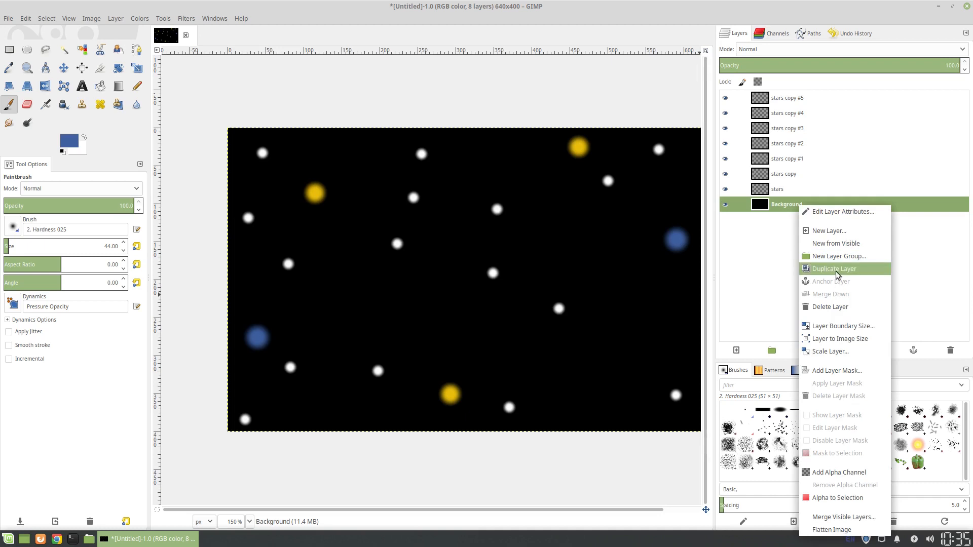
click(834, 268)
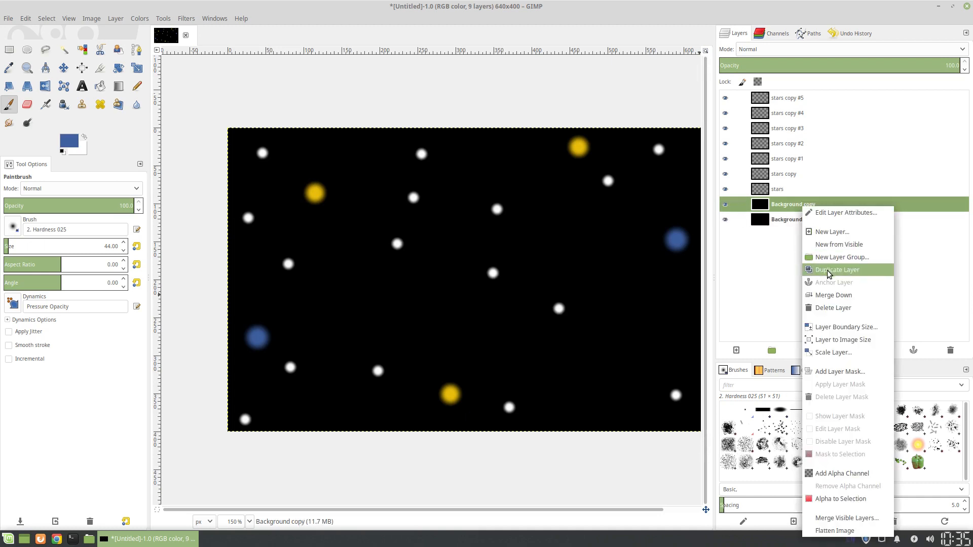
click(837, 269)
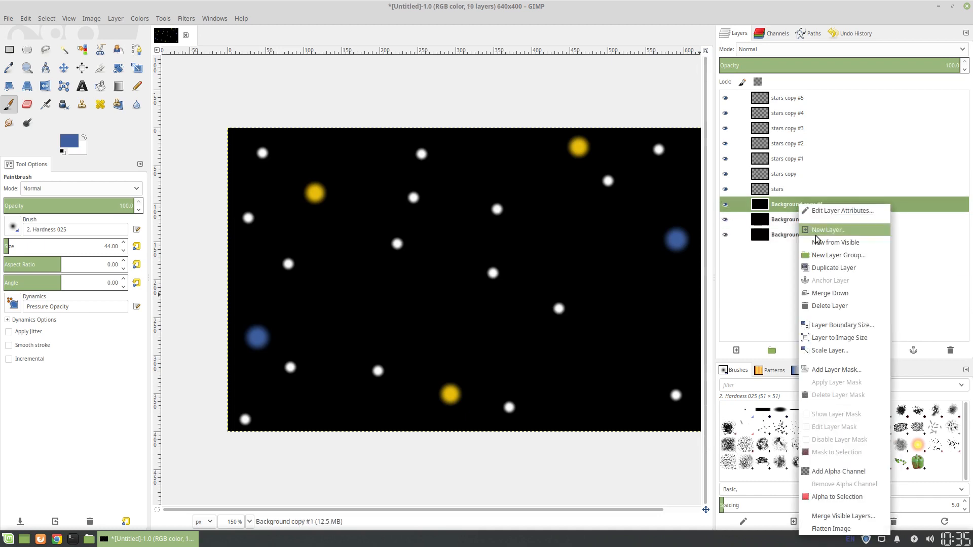
click(833, 267)
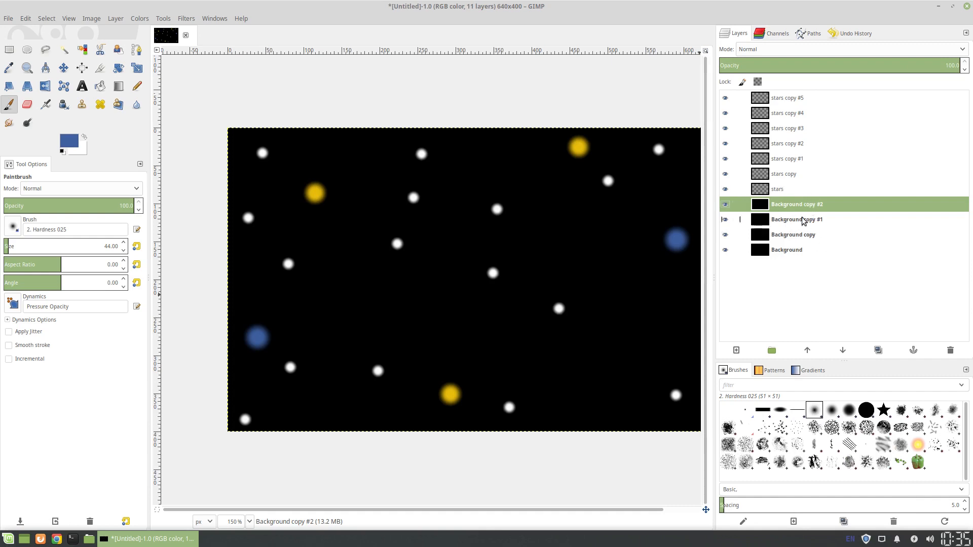
Raise Background copy up between the star layers and select Background copy #1
click(792, 234)
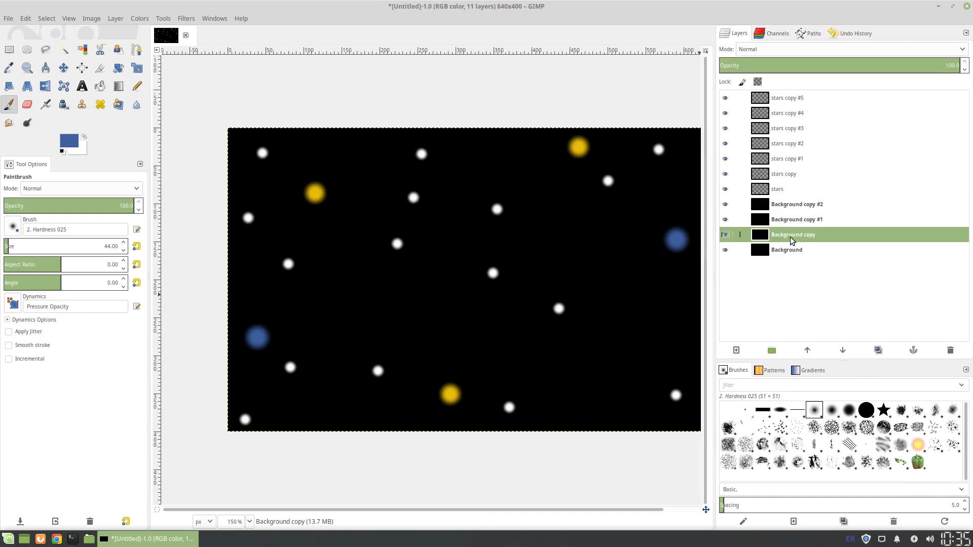
click(806, 350)
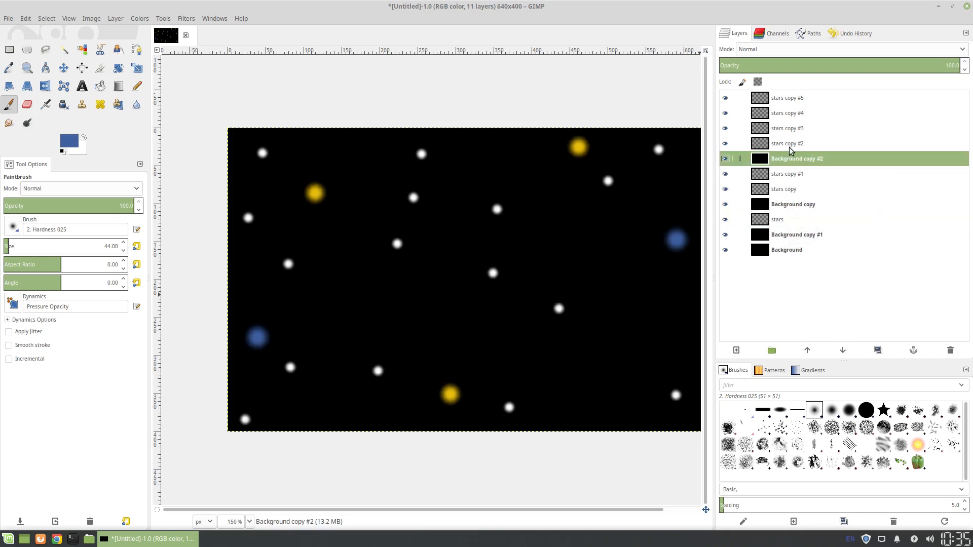
click(796, 234)
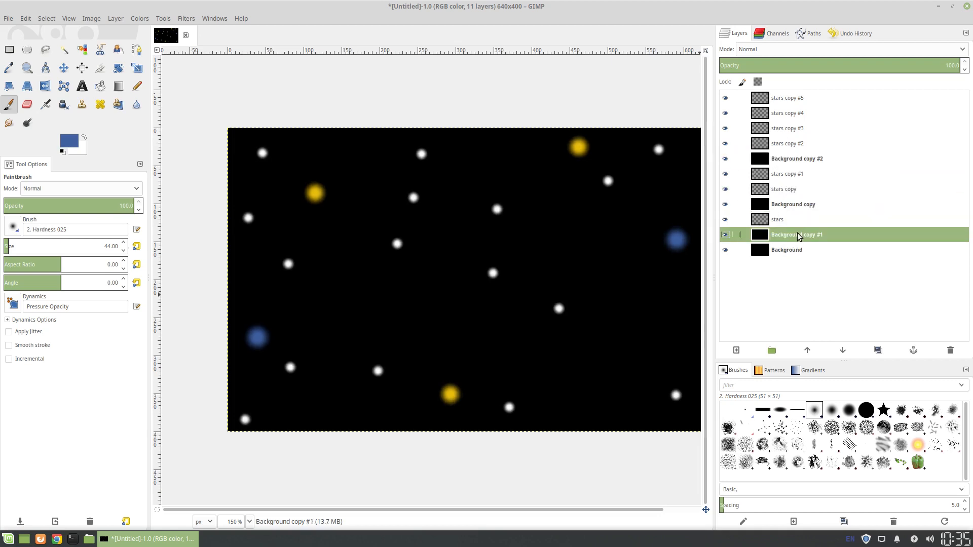
mouse_move(780, 122)
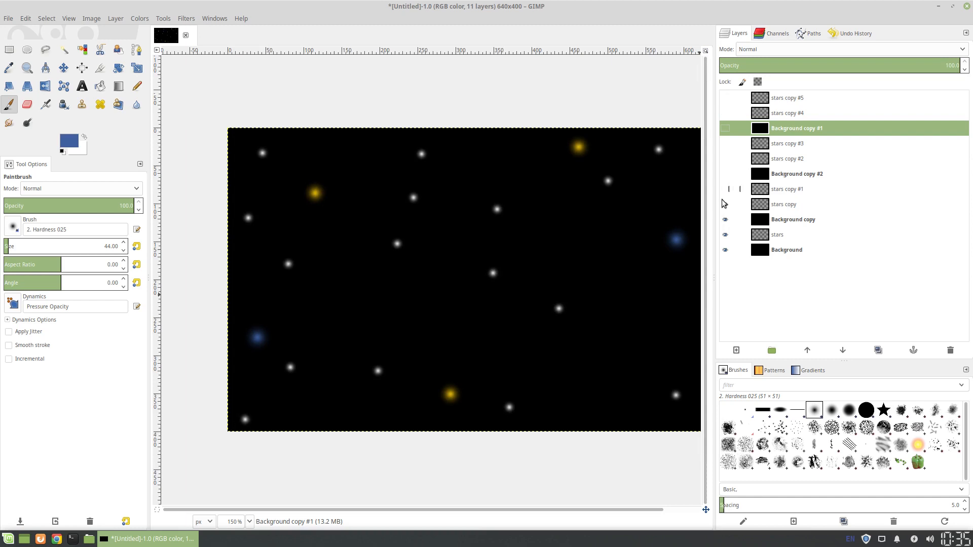
Hide a star layer and Background copy so only Background, stars and stars copy show
click(724, 219)
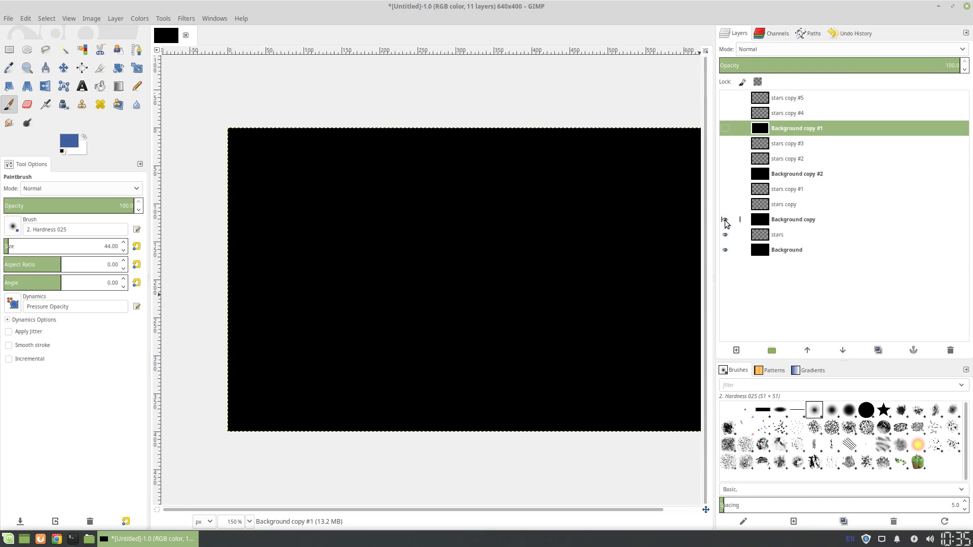
click(723, 234)
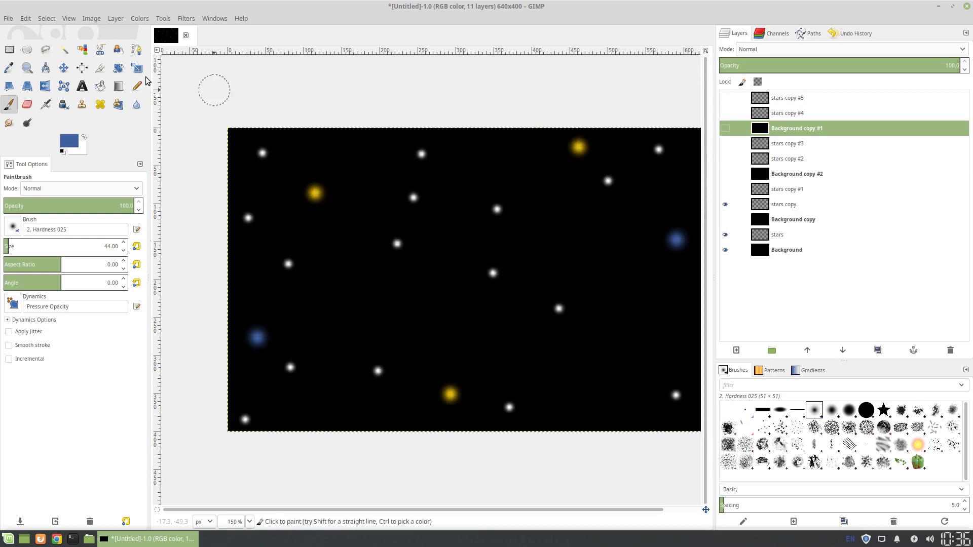
mouse_move(63, 68)
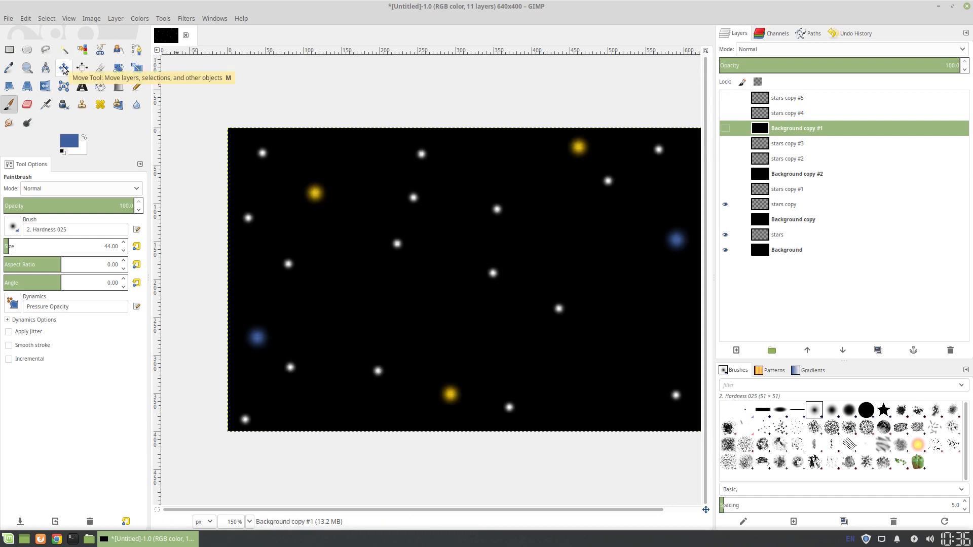
With the Move tool, shift stars copy left and stars copy #1 right
click(63, 68)
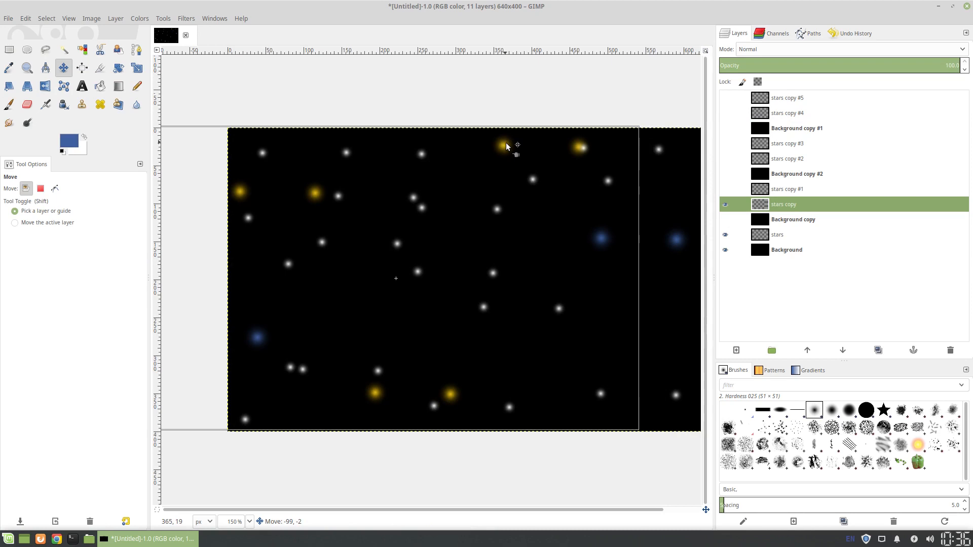
click(796, 127)
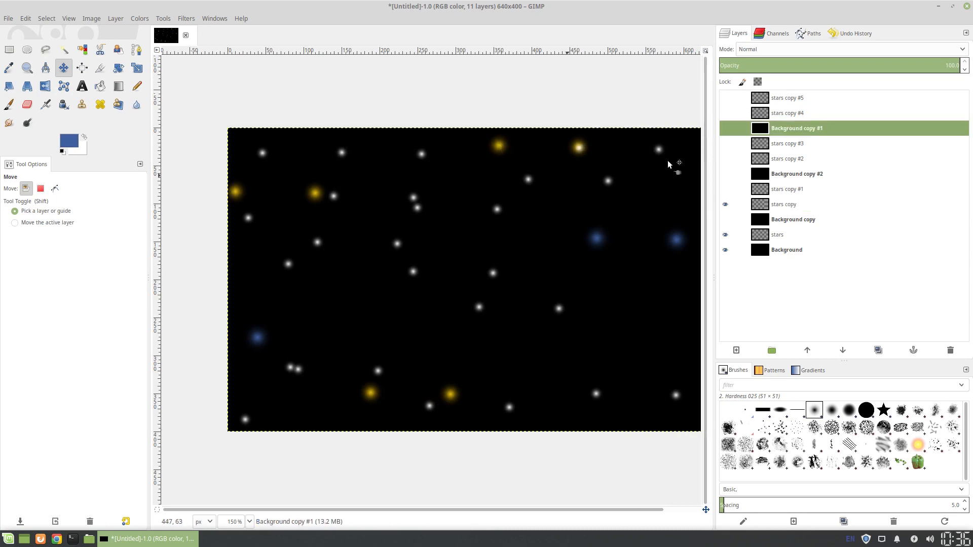
click(786, 189)
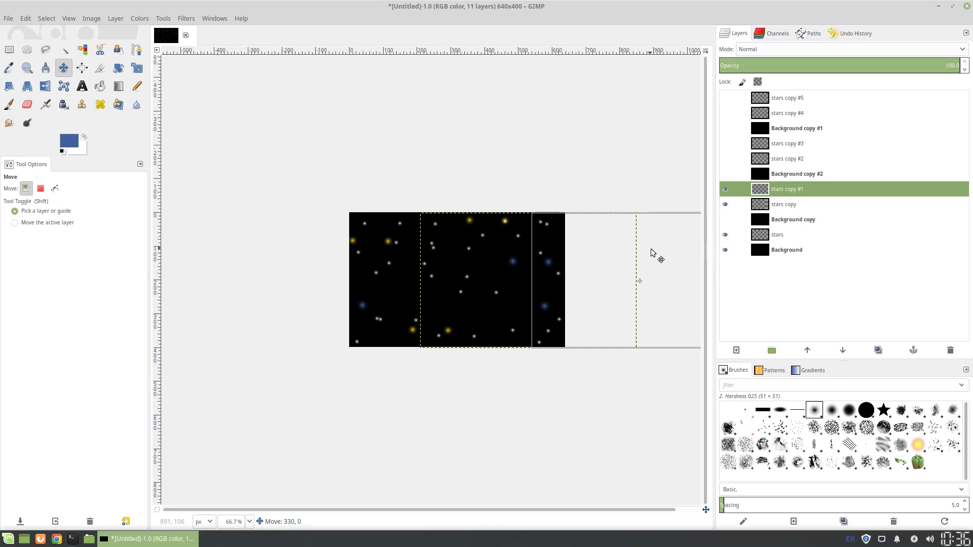
click(784, 204)
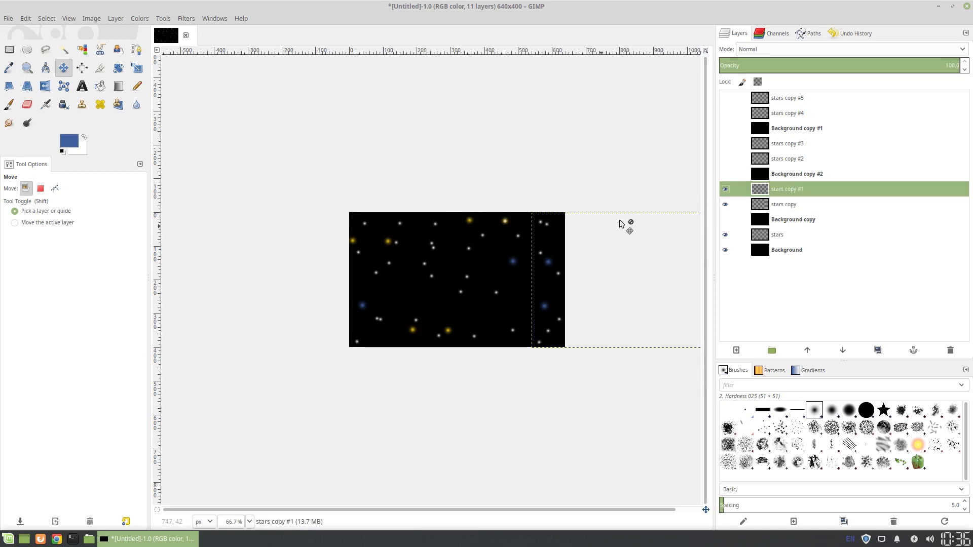
Toggle layer visibility to check the shifted stars against Background copy #2
click(724, 219)
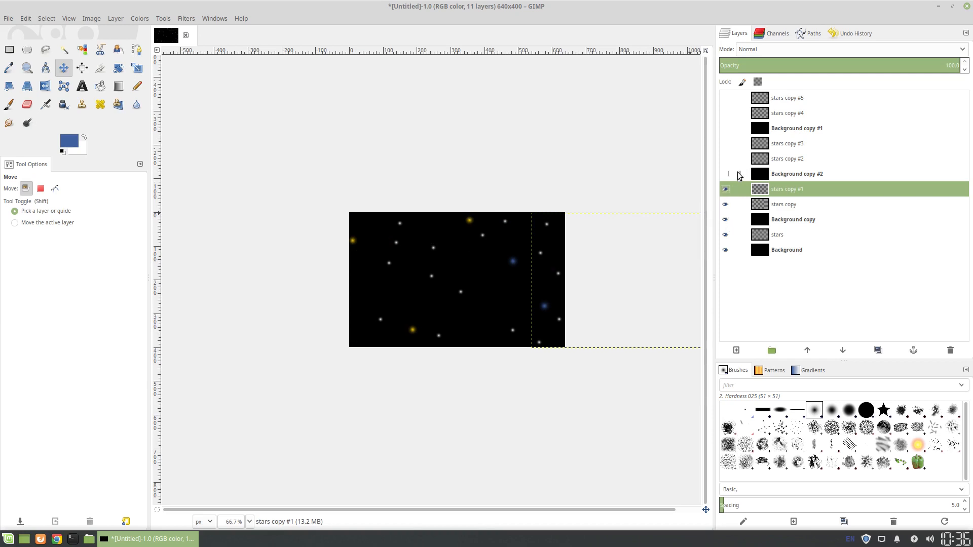
click(724, 188)
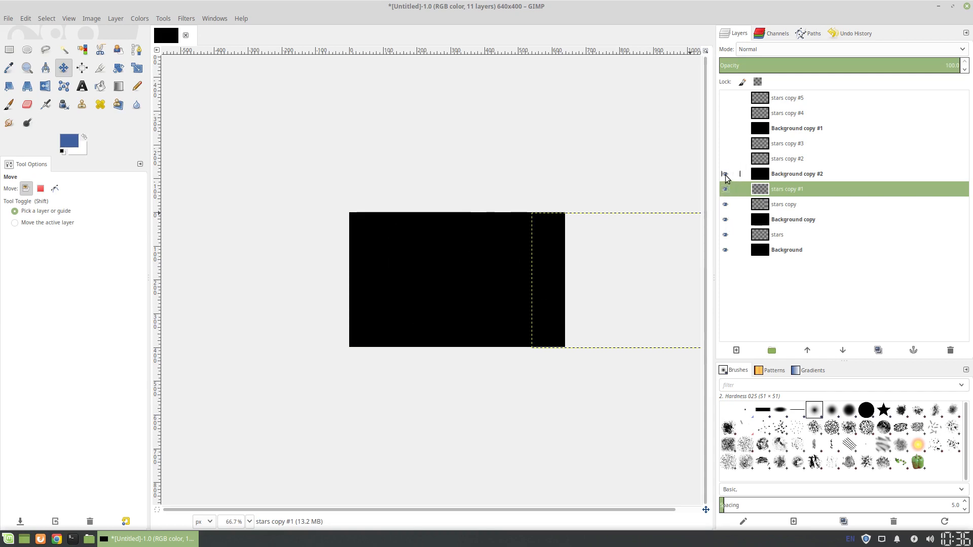
click(724, 143)
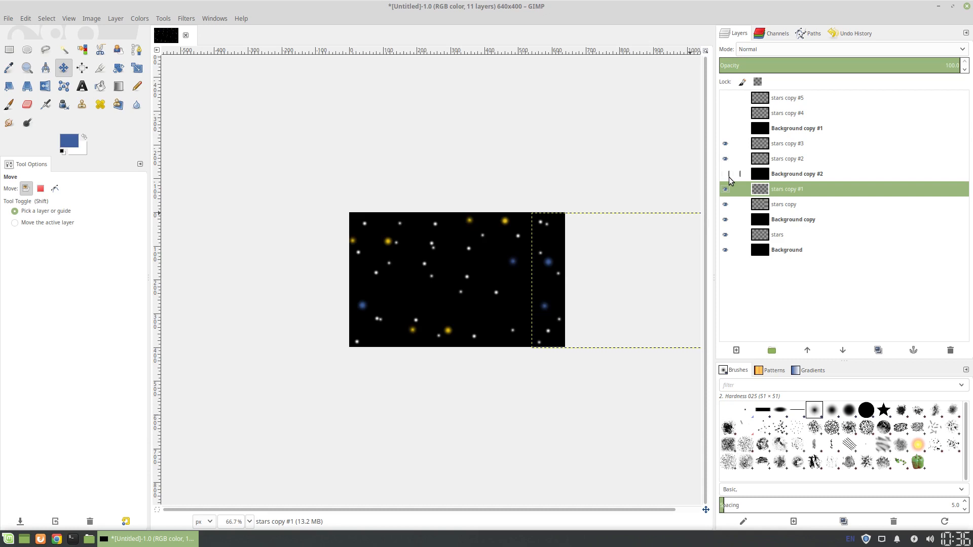
Shift stars copy #2 and #3 sideways, toggling their visibility to compare
click(788, 158)
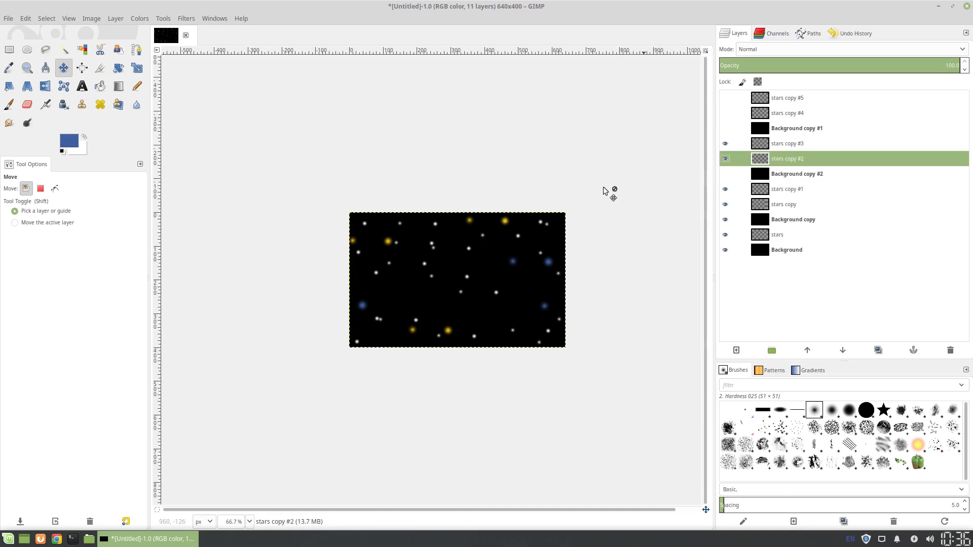
mouse_move(507, 225)
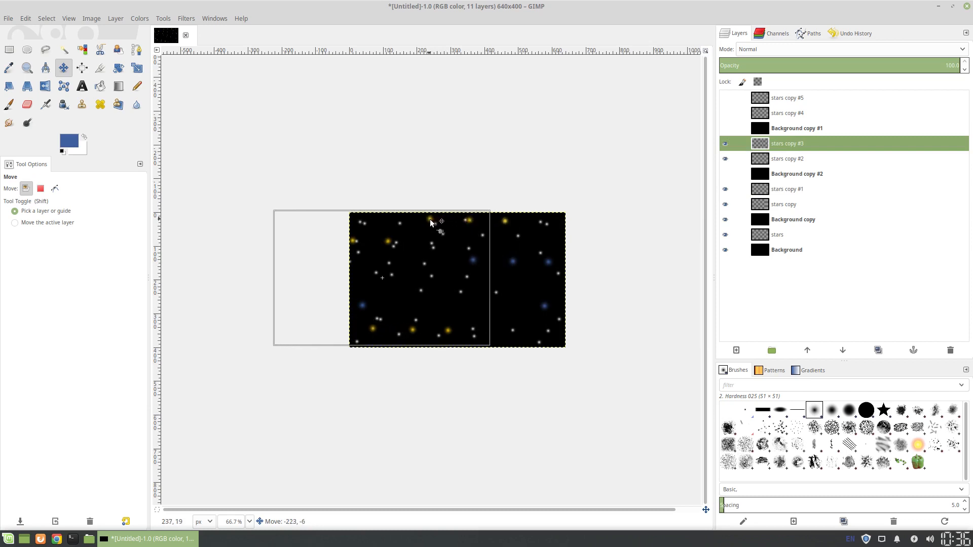
click(786, 158)
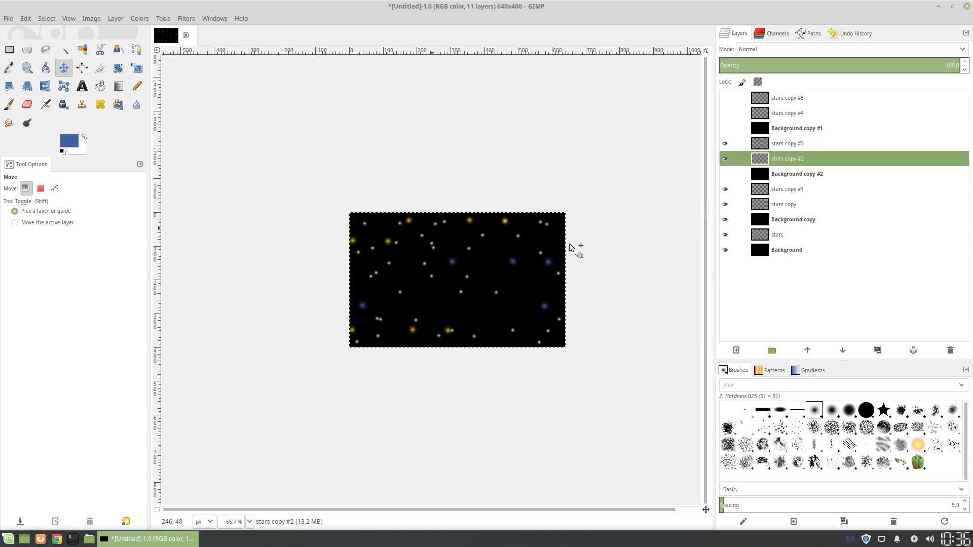
click(788, 143)
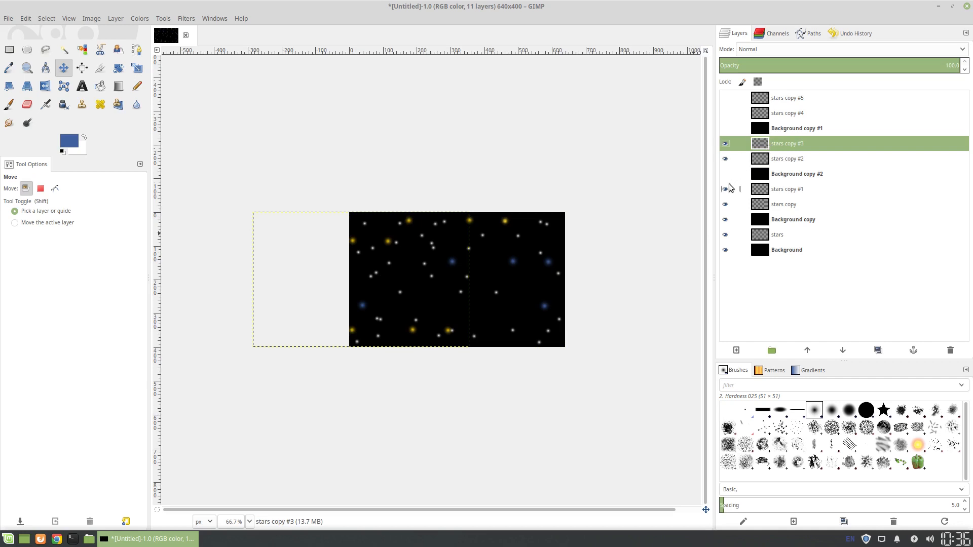
click(724, 143)
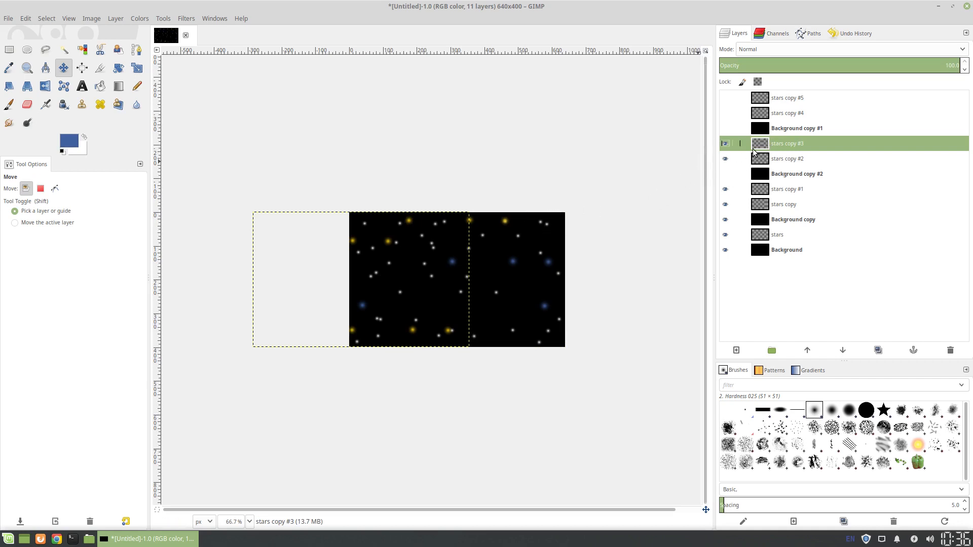
click(787, 158)
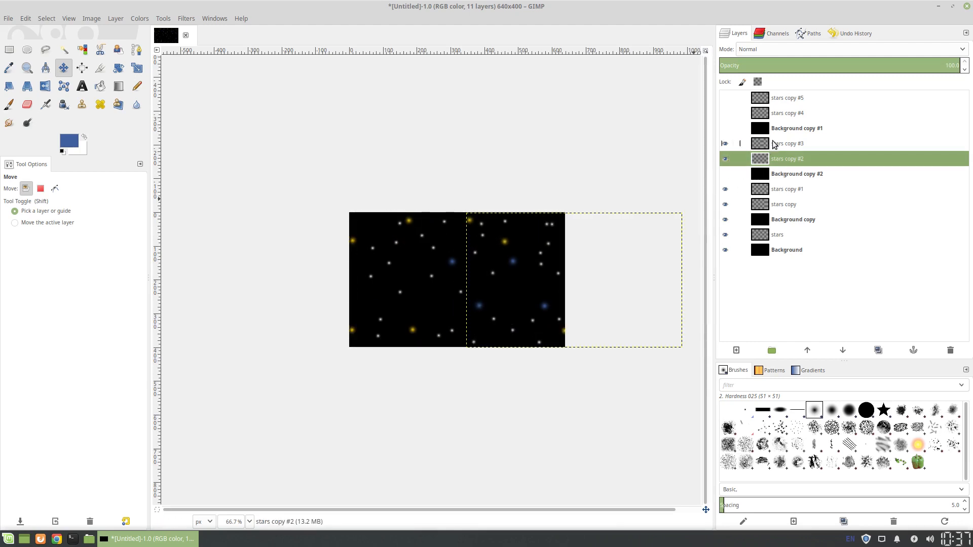
click(724, 158)
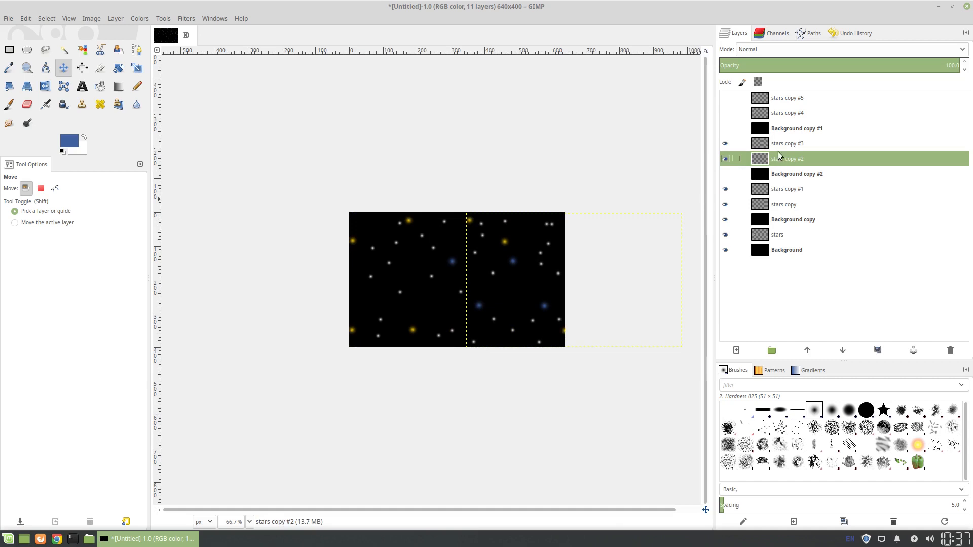
click(786, 143)
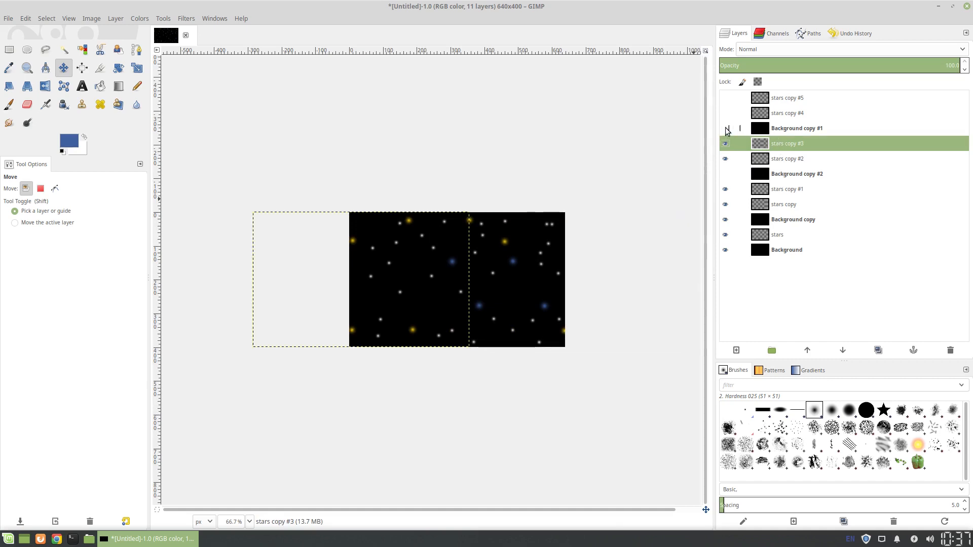
Show stars copy #4 and hide Background copy #1 so upper stars show through
click(724, 129)
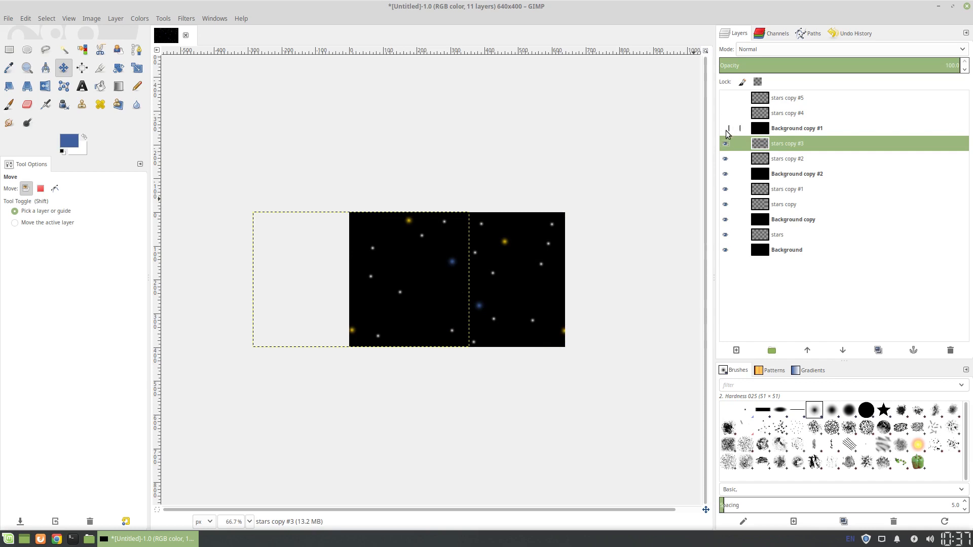
click(724, 129)
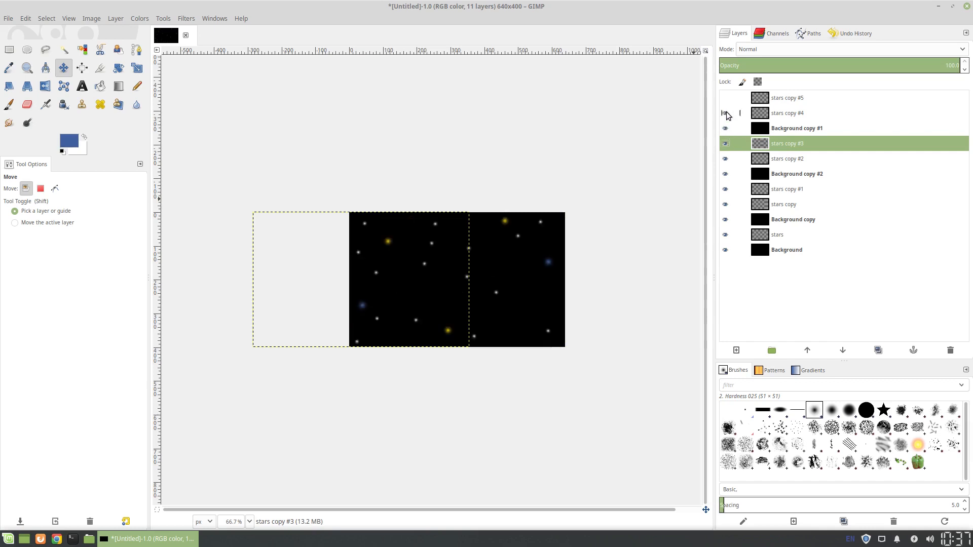
click(724, 113)
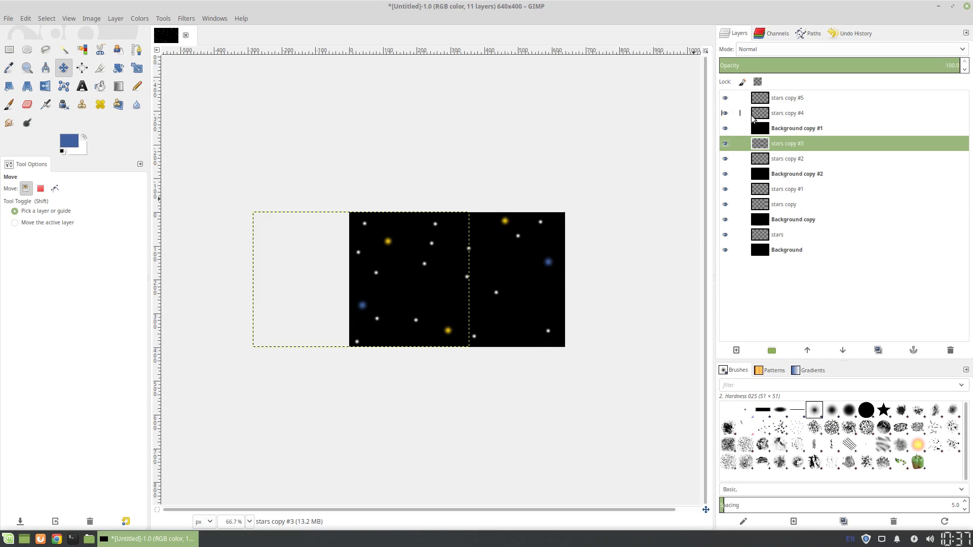
click(724, 129)
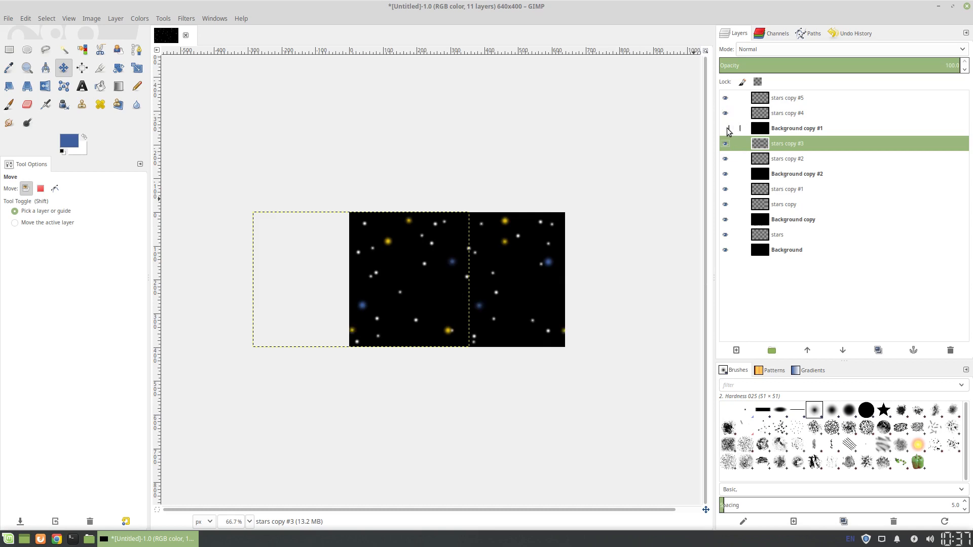
click(787, 112)
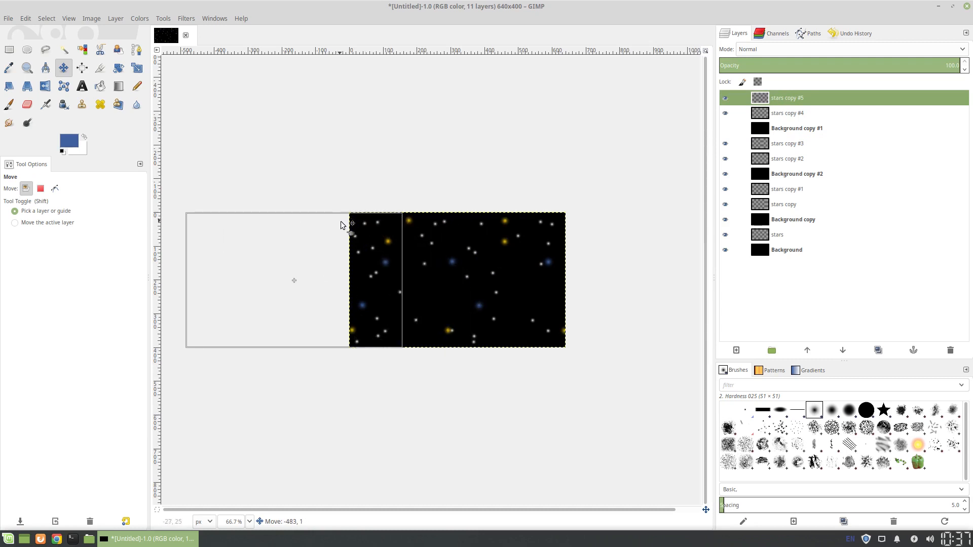
Shift stars copy #5 left and stars copy #4 right, then show Background copy #1 again
click(787, 112)
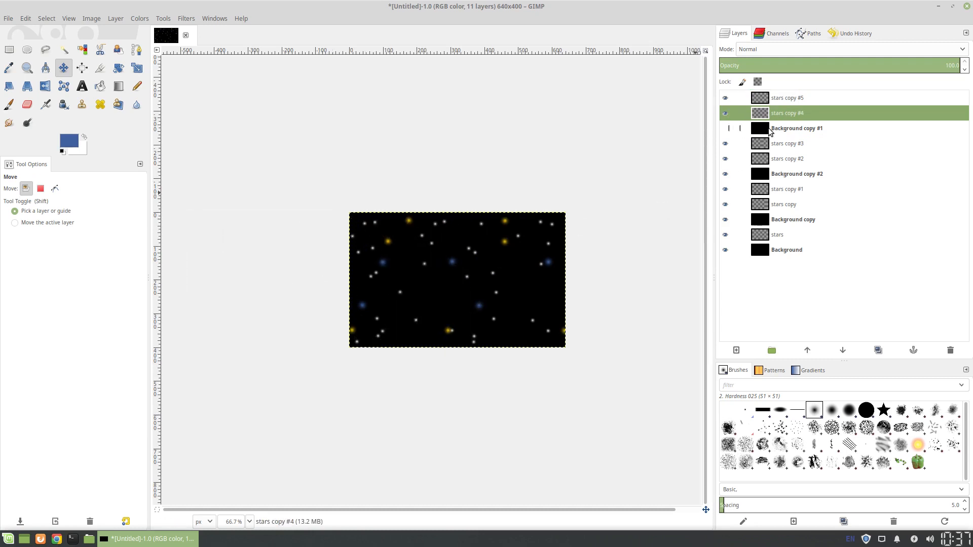
click(786, 98)
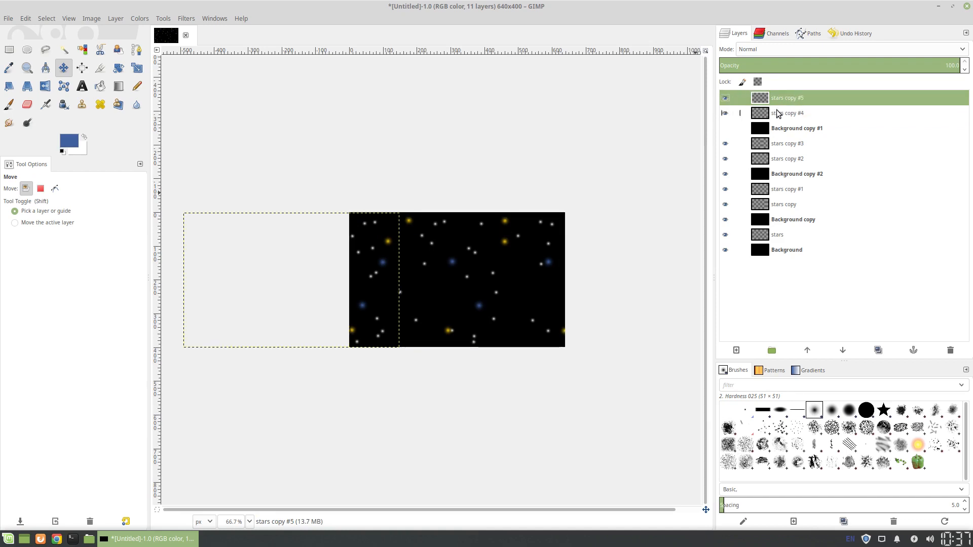
click(788, 112)
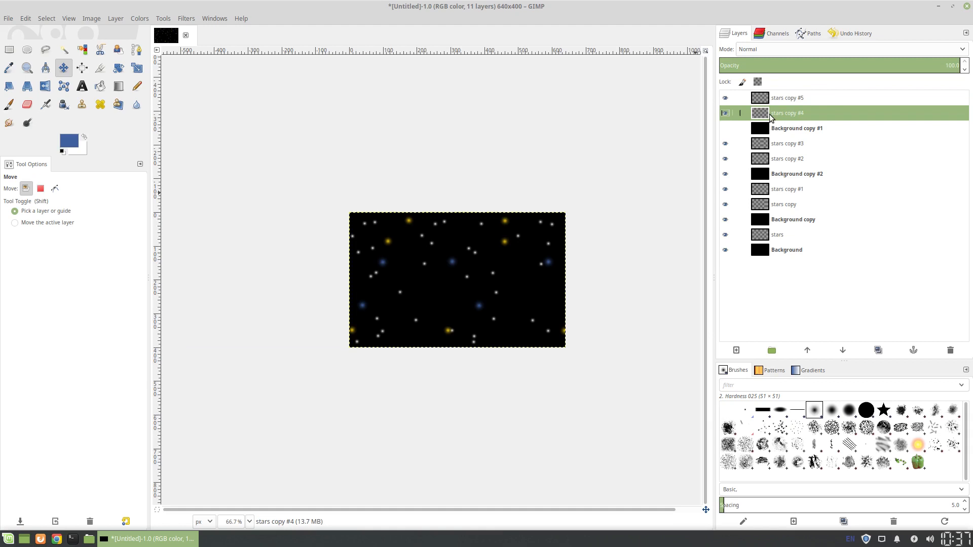
mouse_move(506, 230)
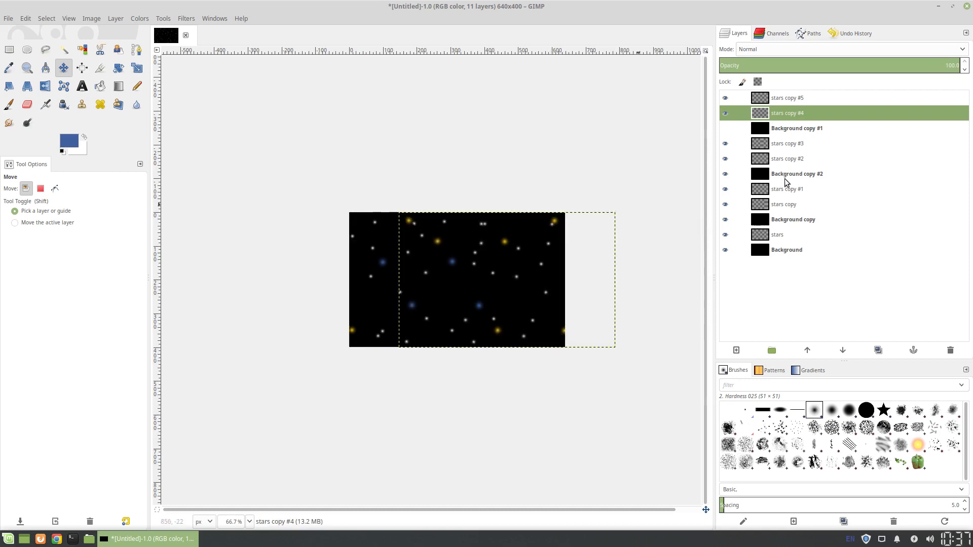
click(724, 127)
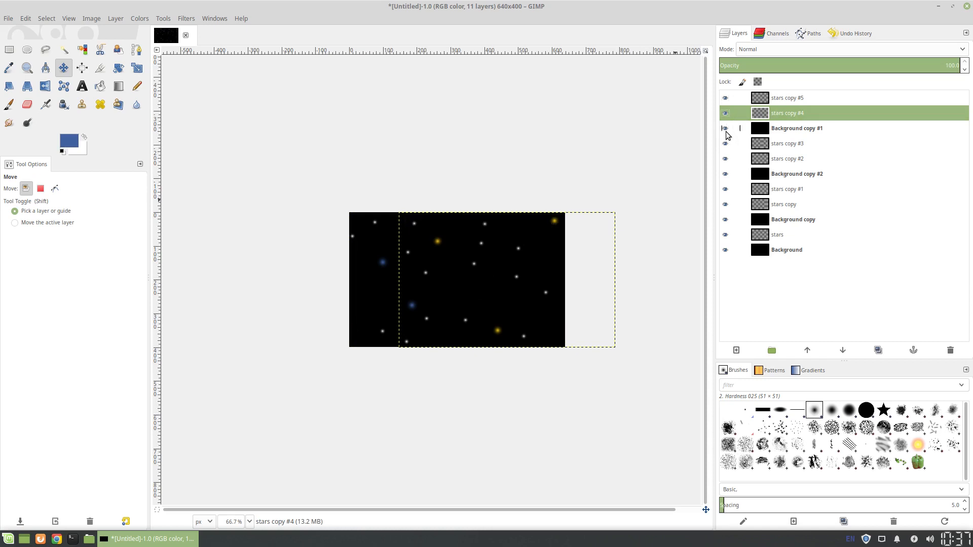
Hide upper layers to preview each frame's stars alone, then make all eleven layers visible again
click(723, 112)
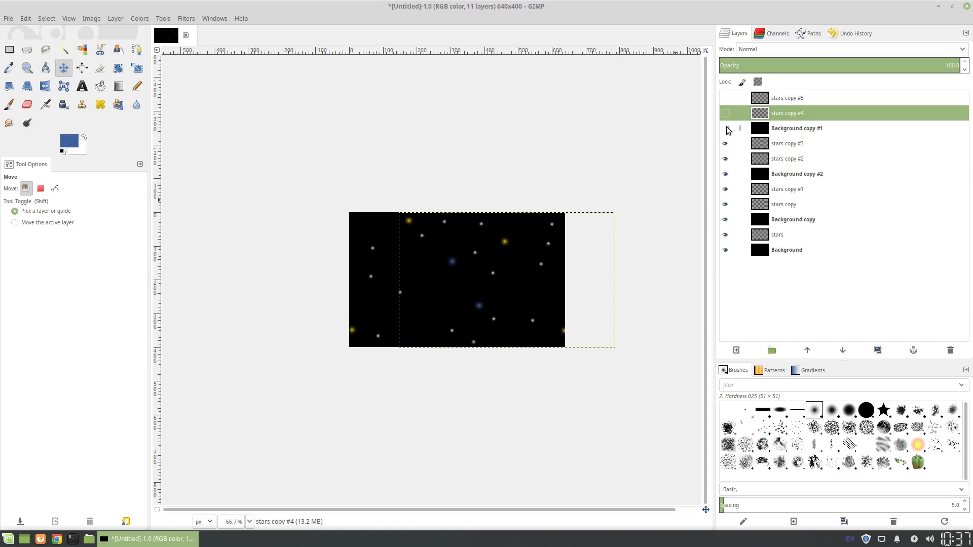
click(724, 128)
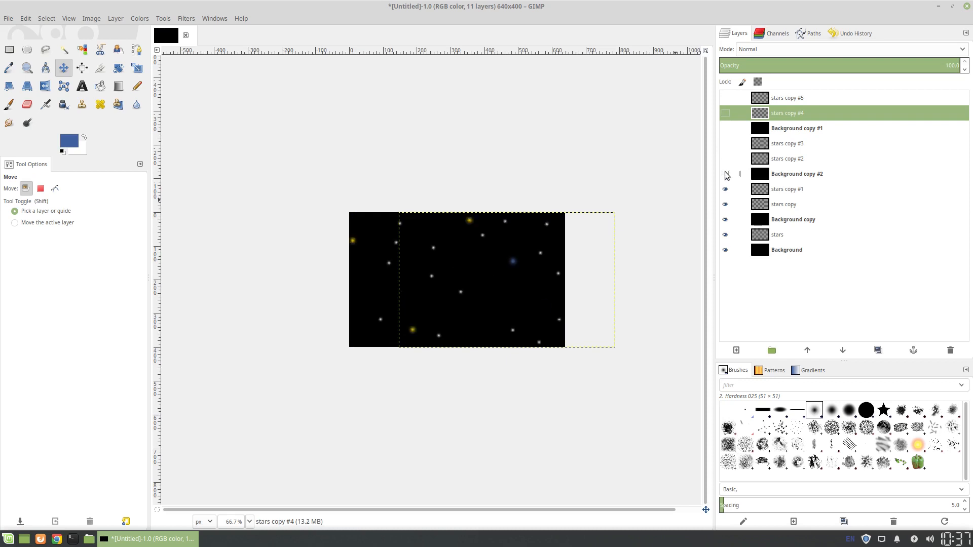
click(723, 173)
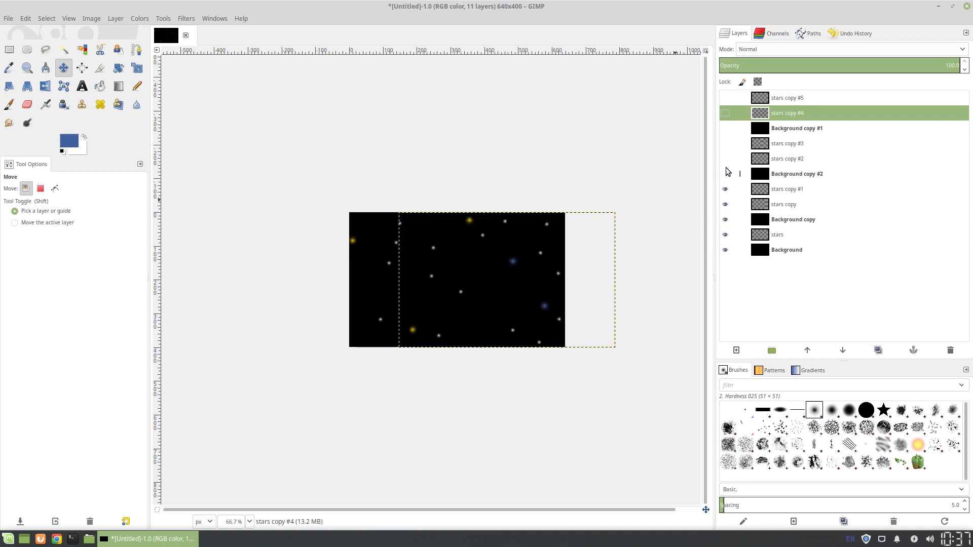
click(723, 143)
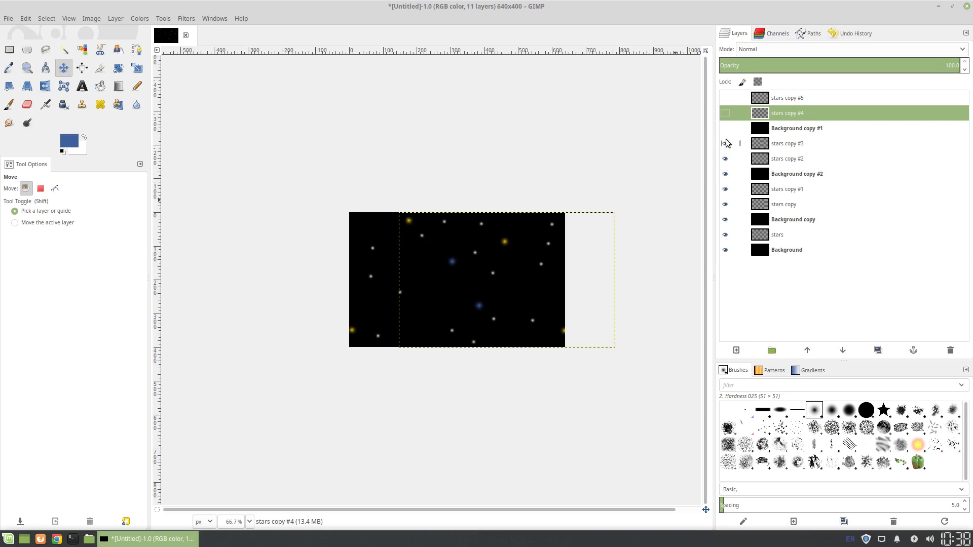
click(723, 97)
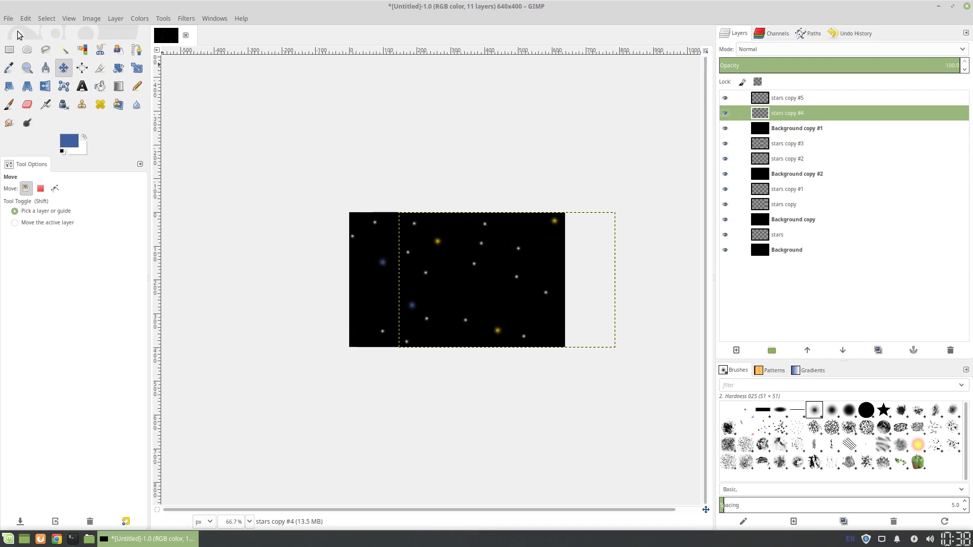
Save the project as starsnspace.xcf in the Pictures folder
click(8, 18)
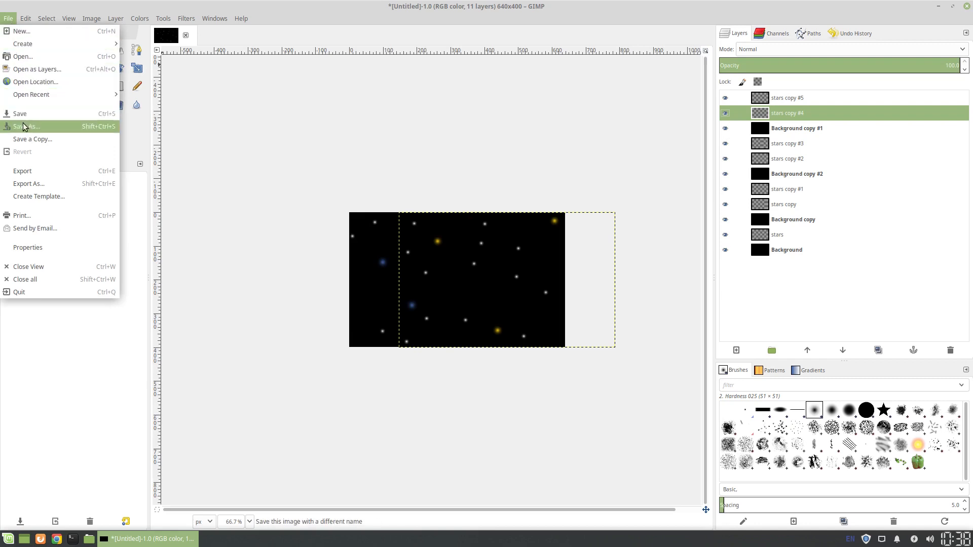
click(28, 126)
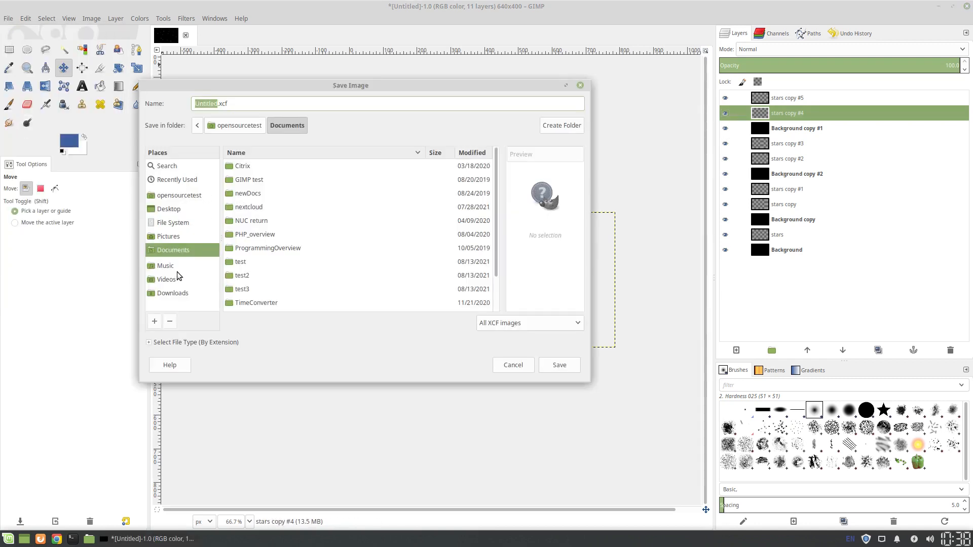
click(168, 237)
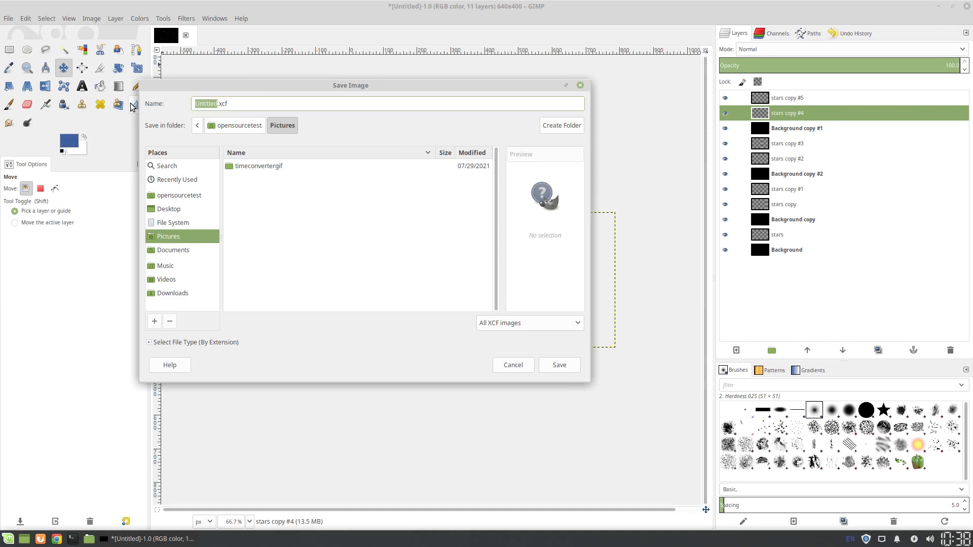
text(stars.xcf)
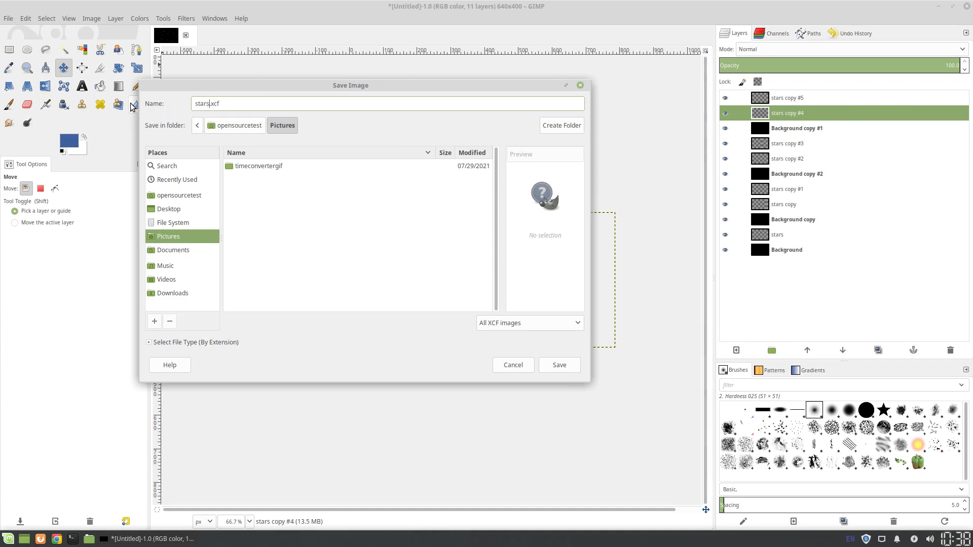
text(nspac)
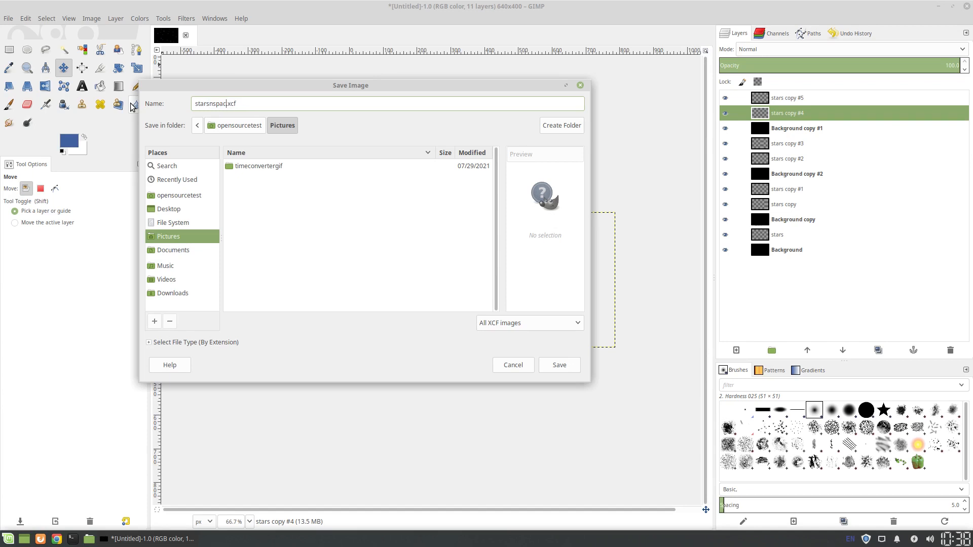
text(e)
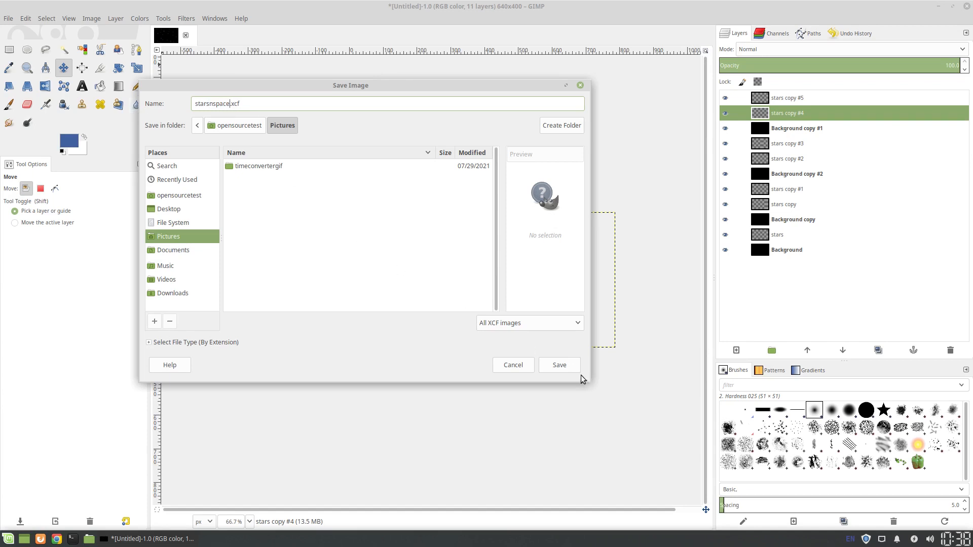
click(558, 365)
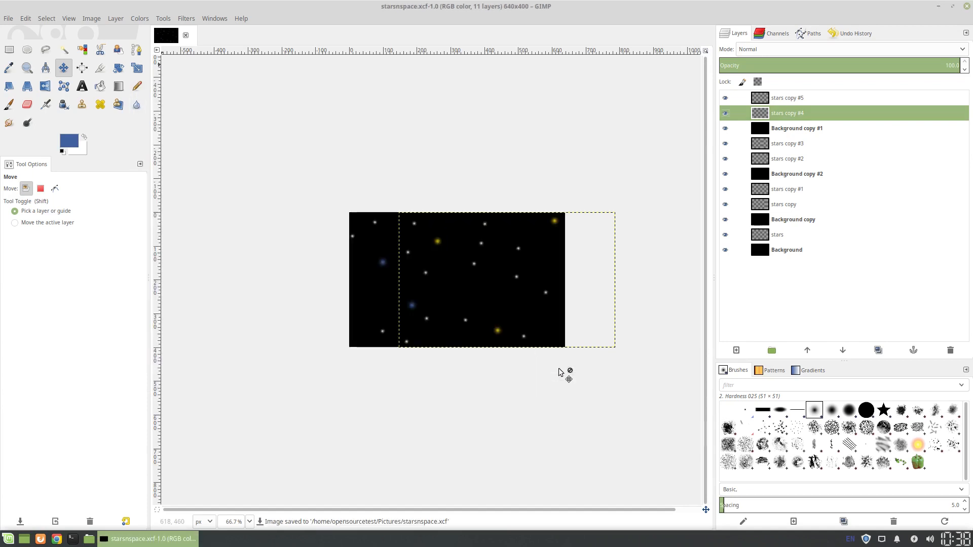
mouse_move(598, 175)
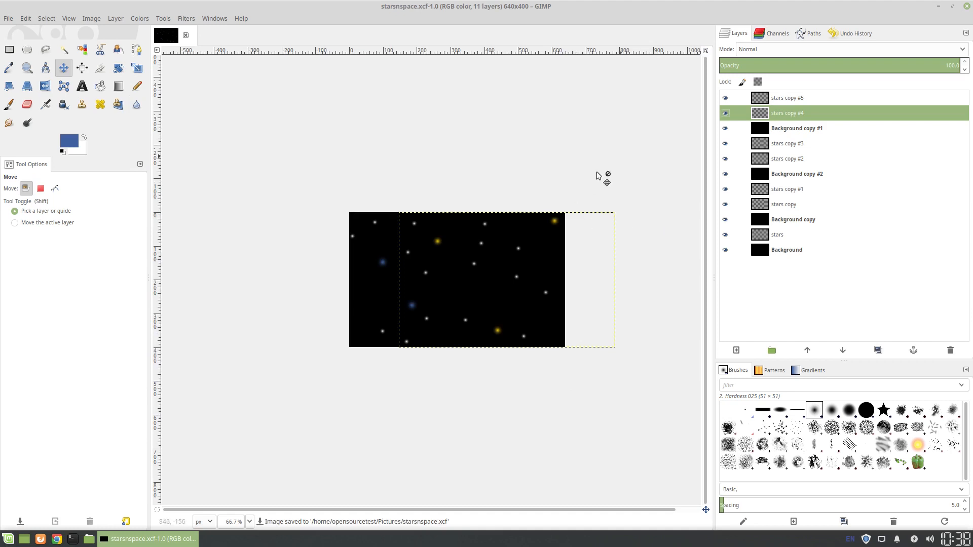
mouse_move(195, 27)
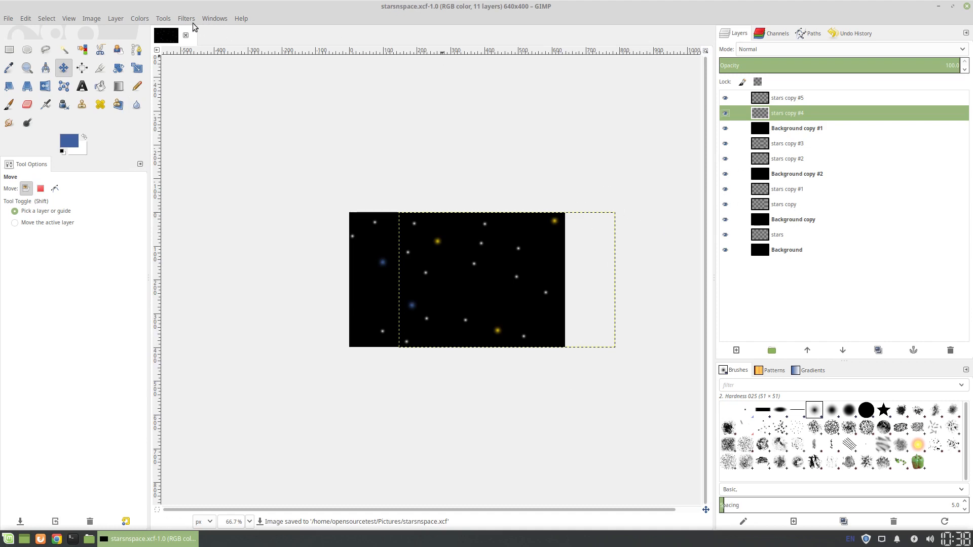
click(185, 19)
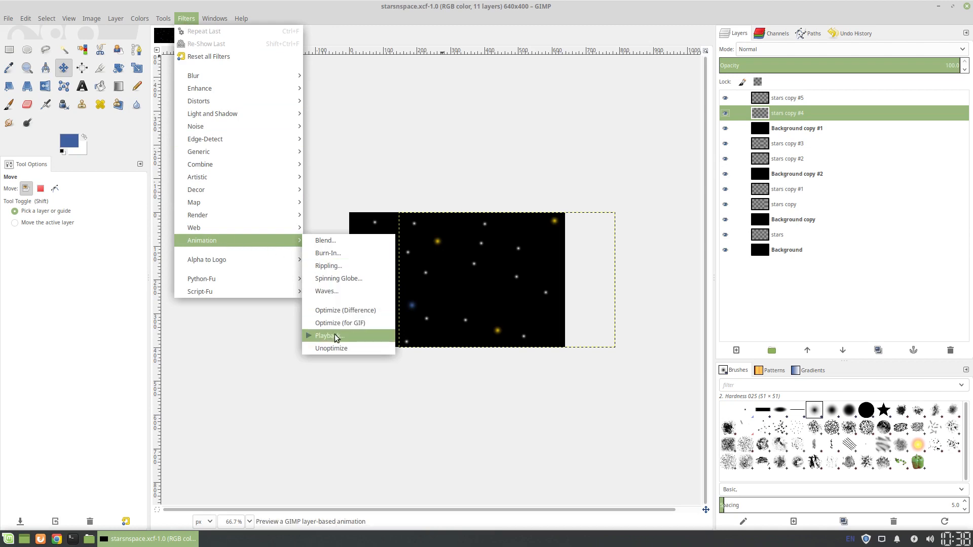
click(325, 336)
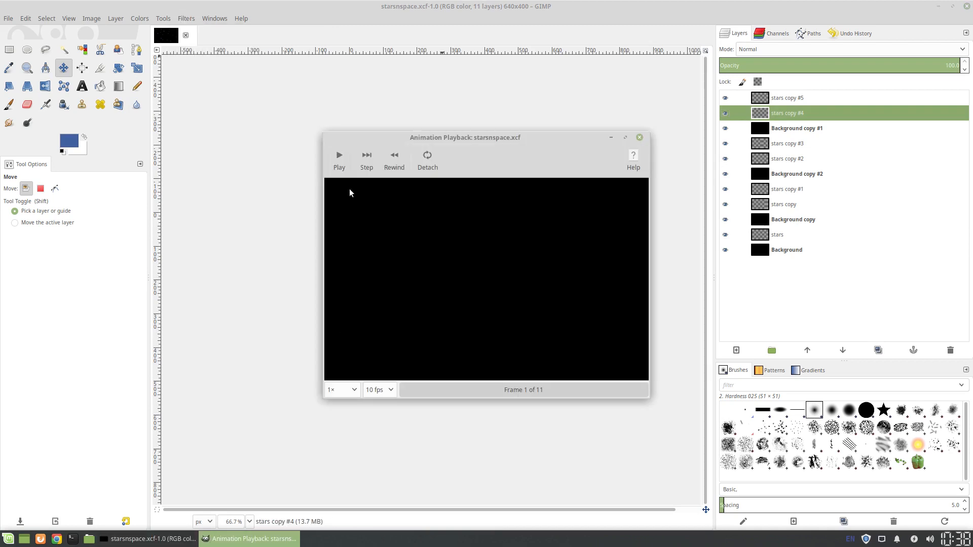
click(339, 155)
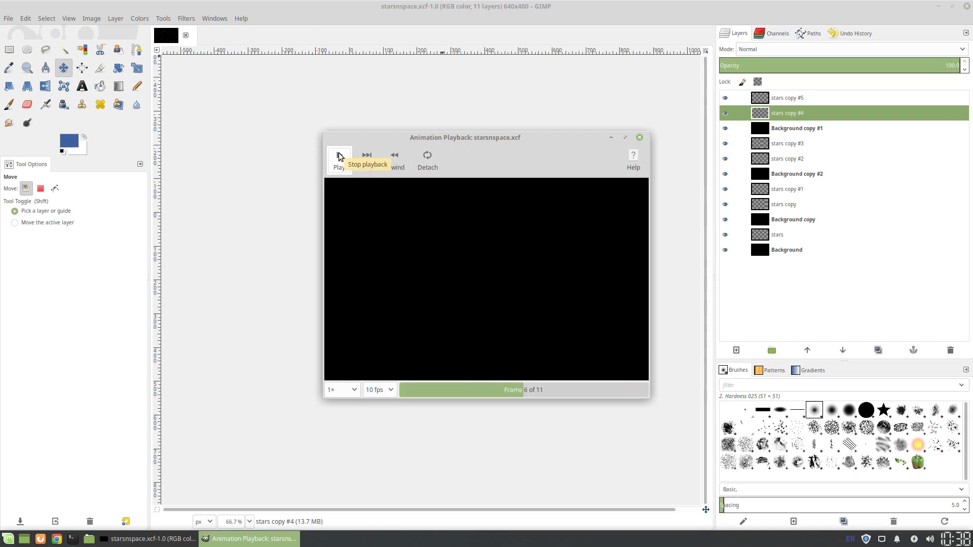
click(339, 158)
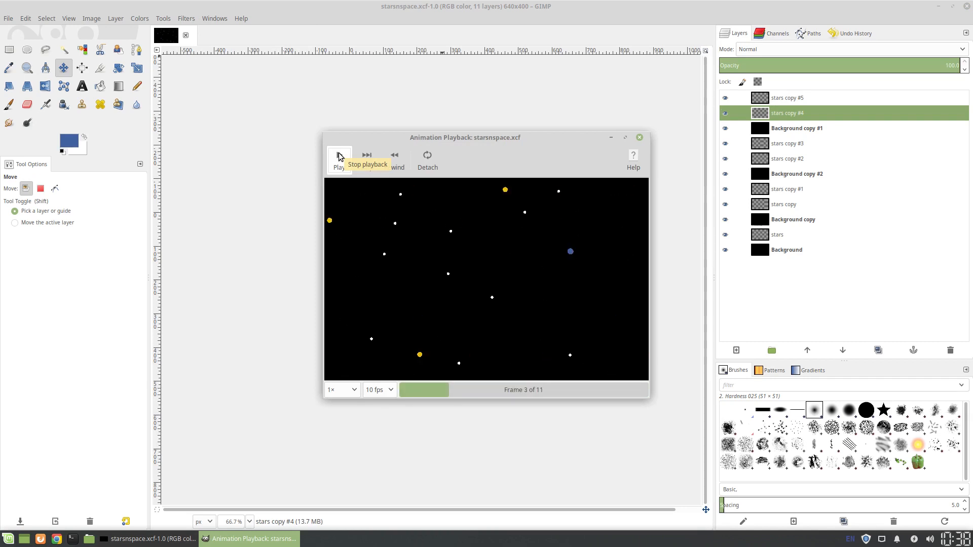
click(339, 158)
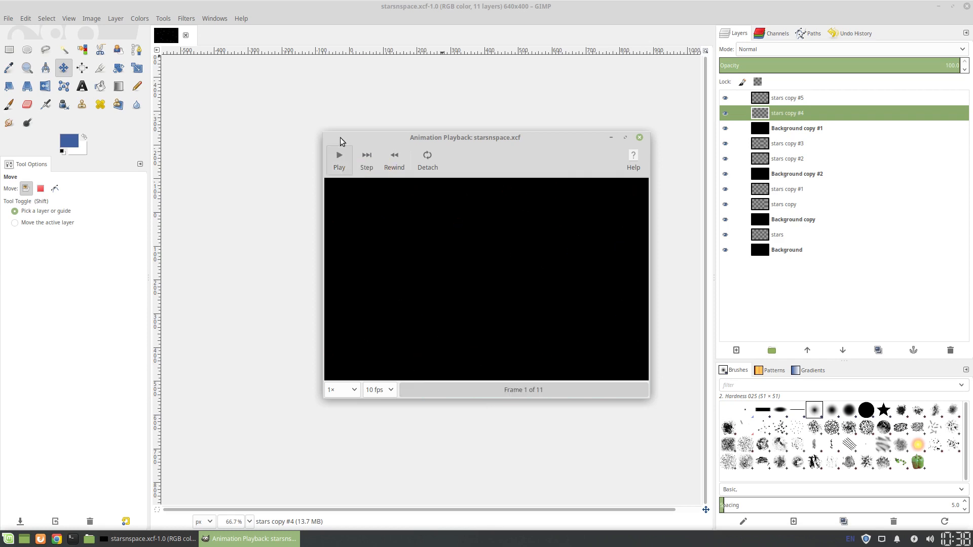
click(339, 158)
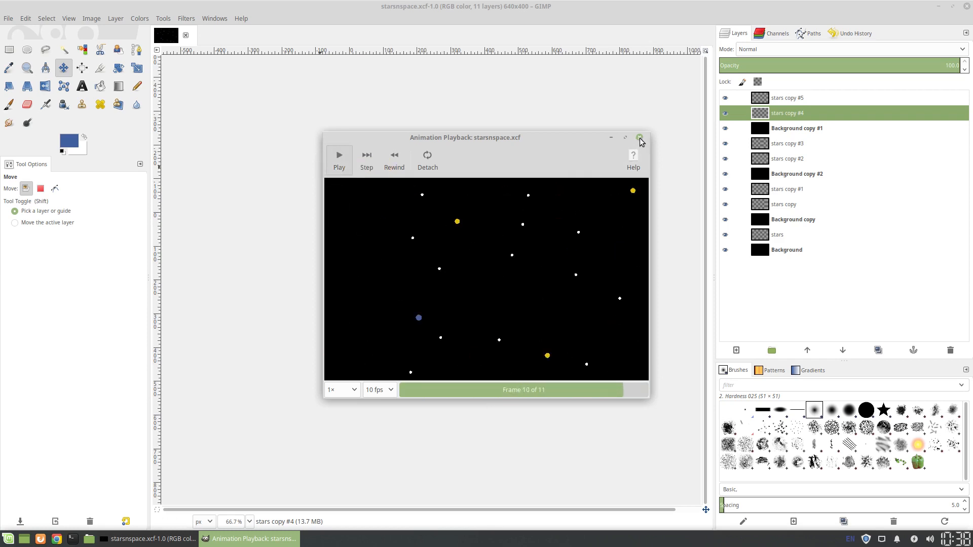
click(640, 137)
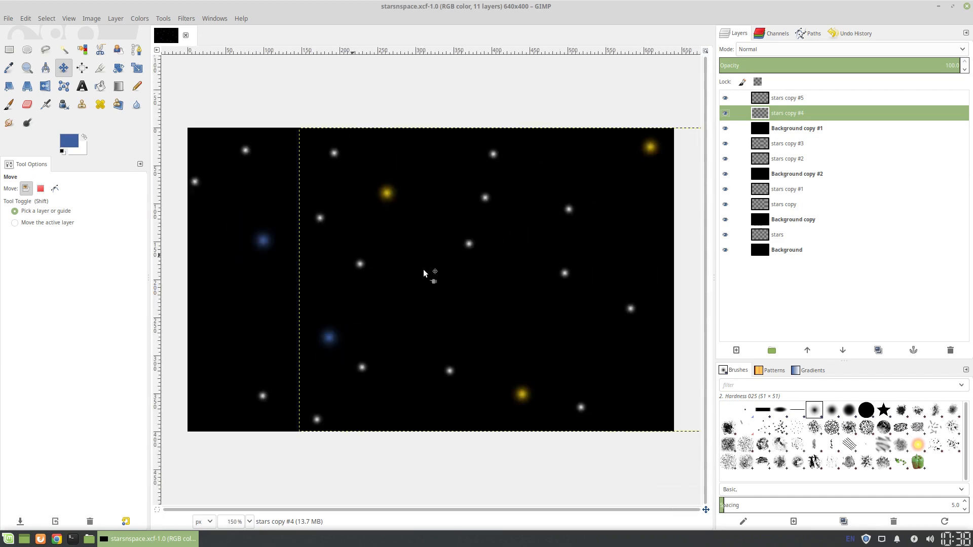
mouse_move(610, 181)
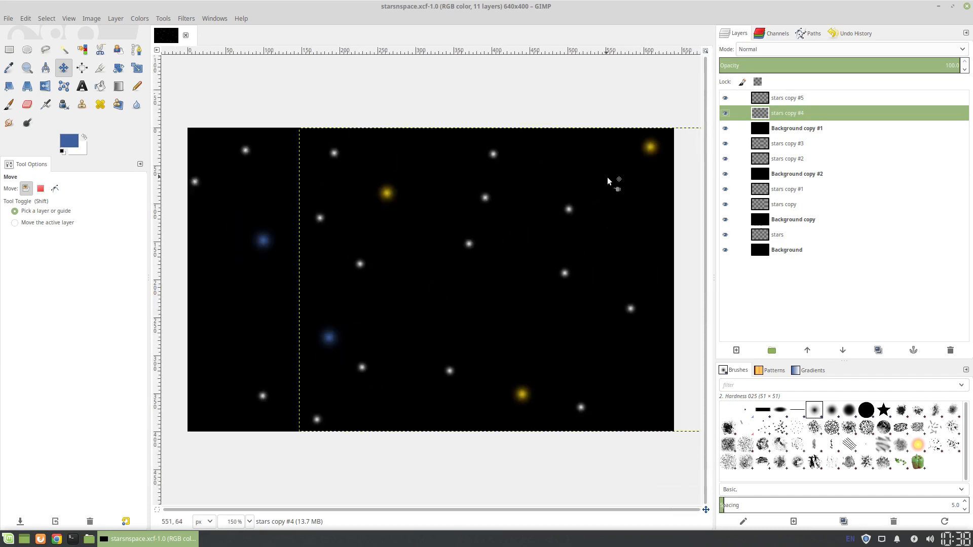
mouse_move(237, 87)
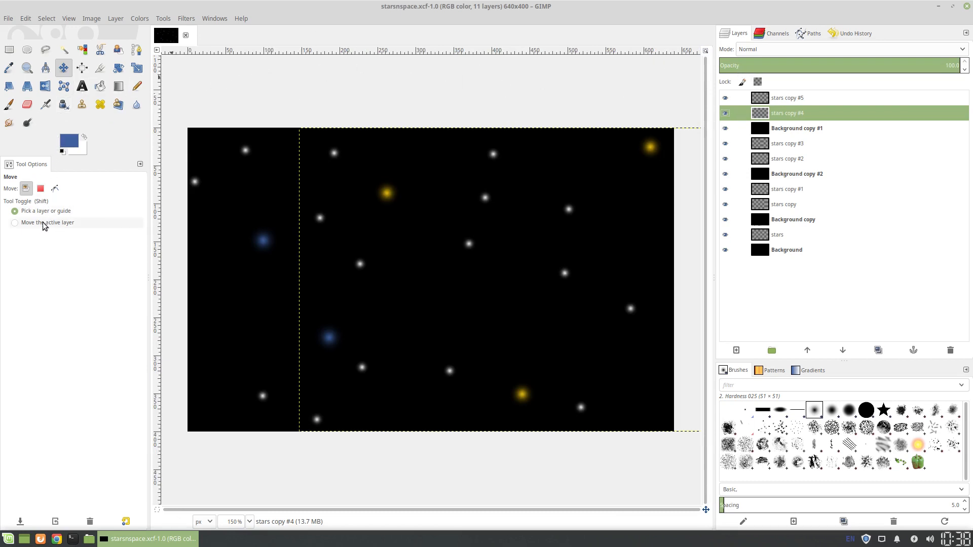
mouse_move(478, 173)
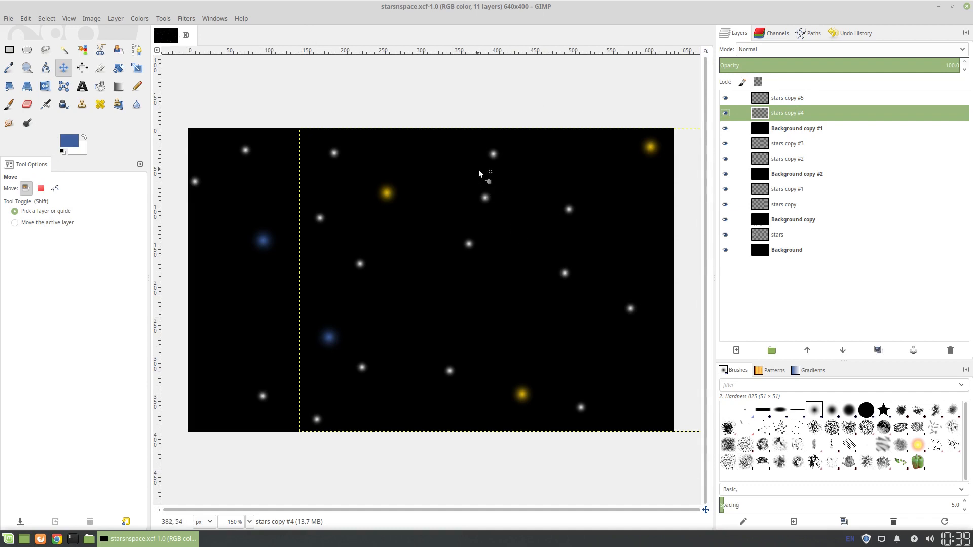
Merge stars copy #5, #4 and #3 down into the backgrounds beneath them
click(786, 97)
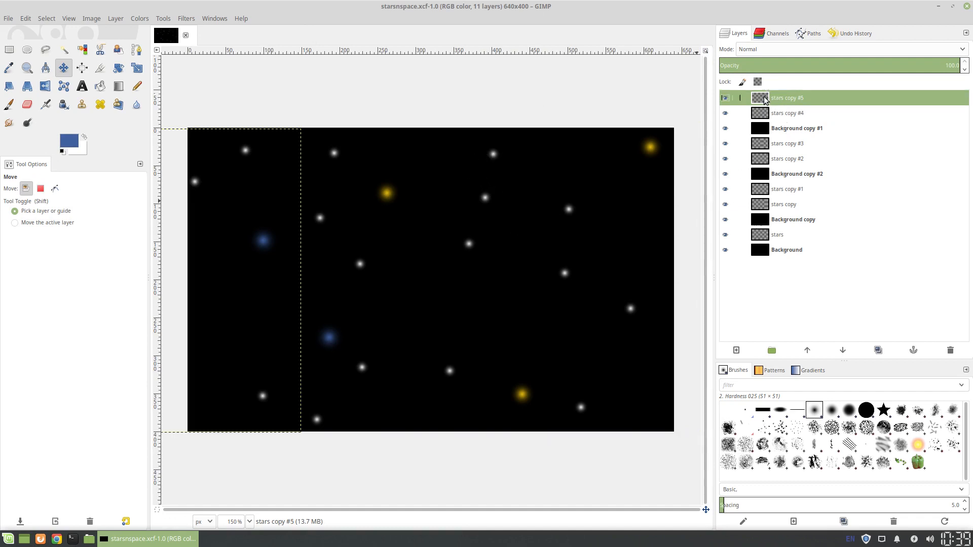
click(789, 112)
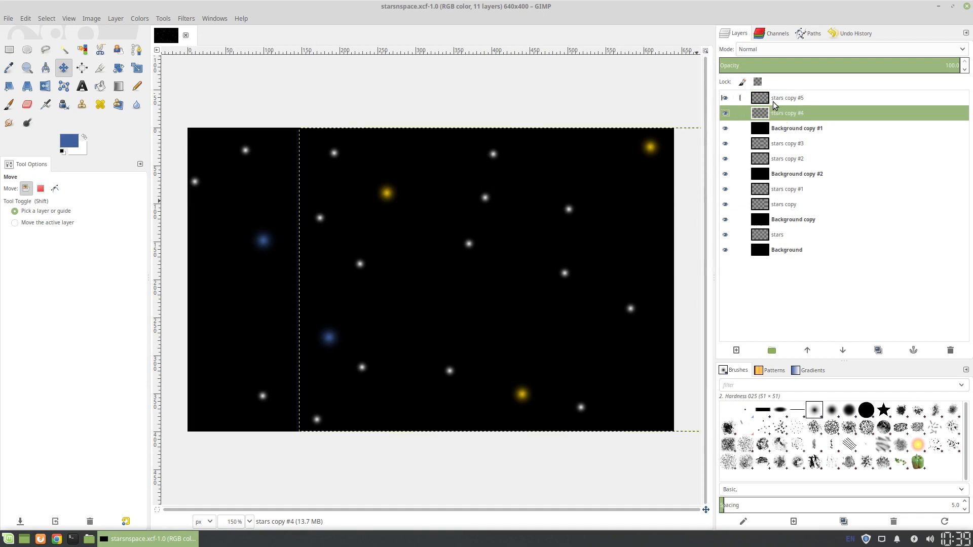
click(786, 97)
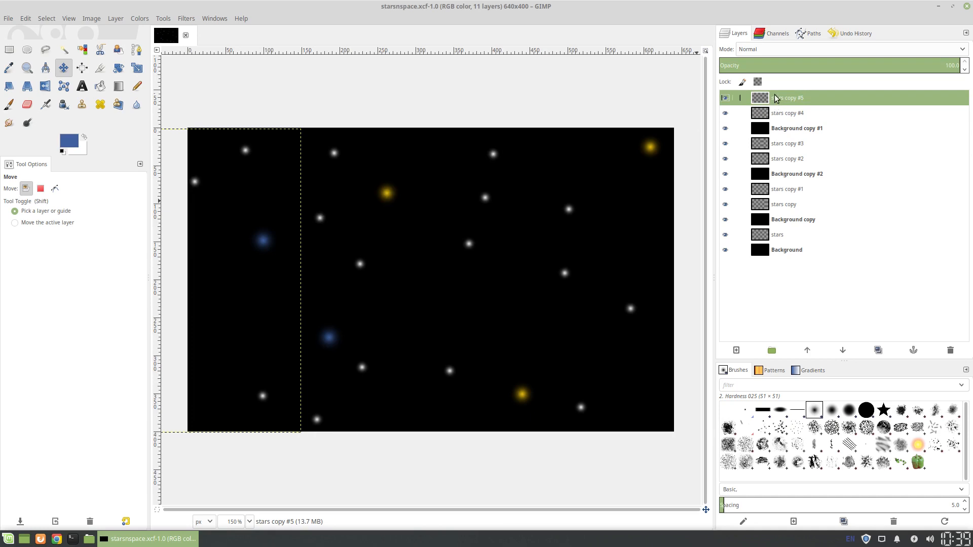
right_click(789, 98)
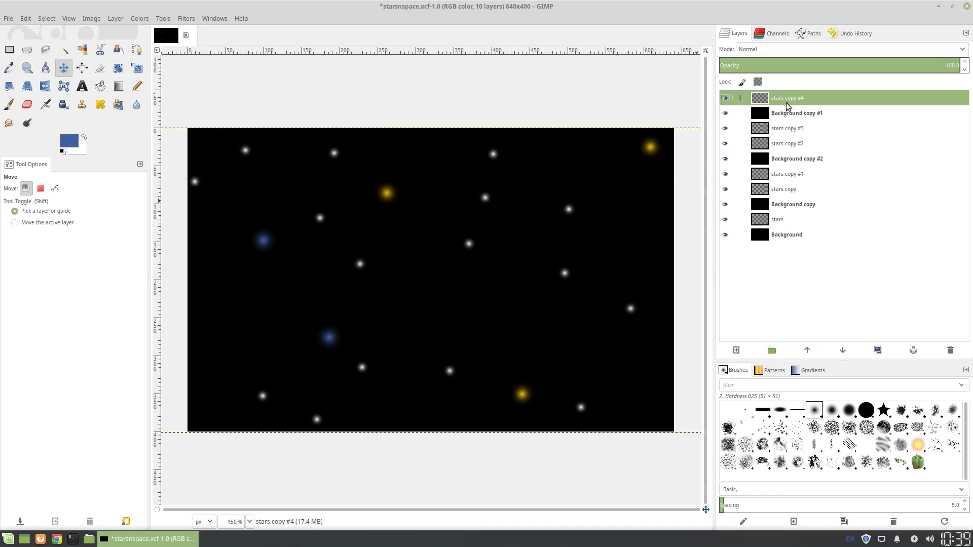
click(948, 350)
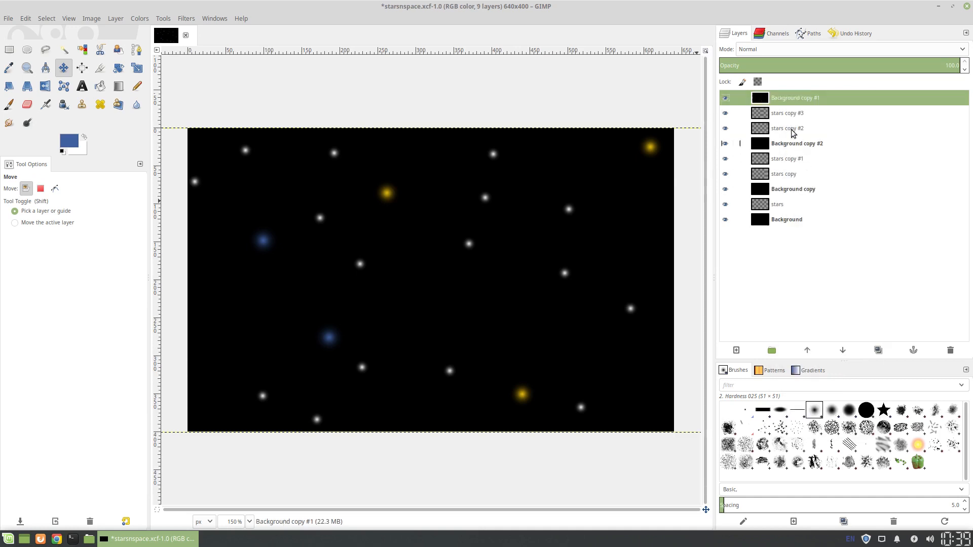
right_click(786, 112)
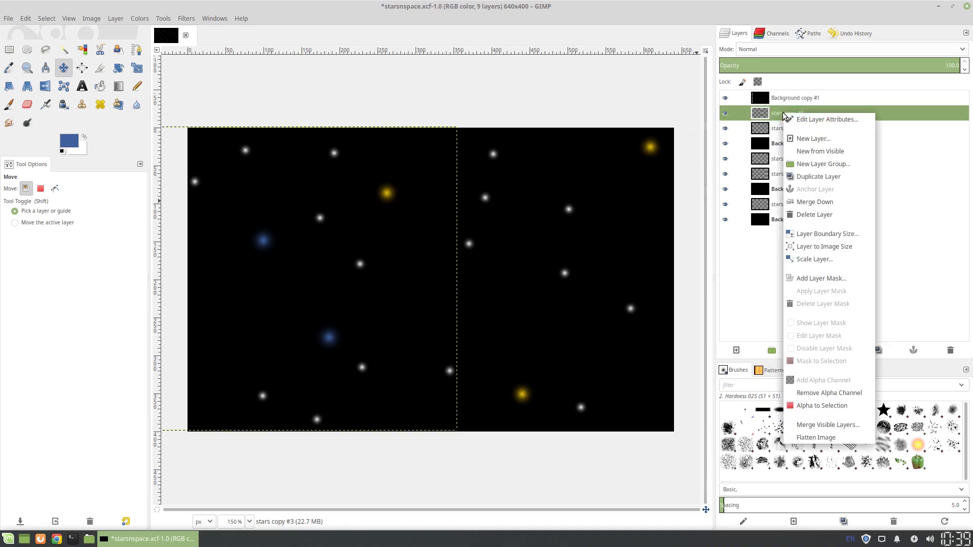
click(815, 214)
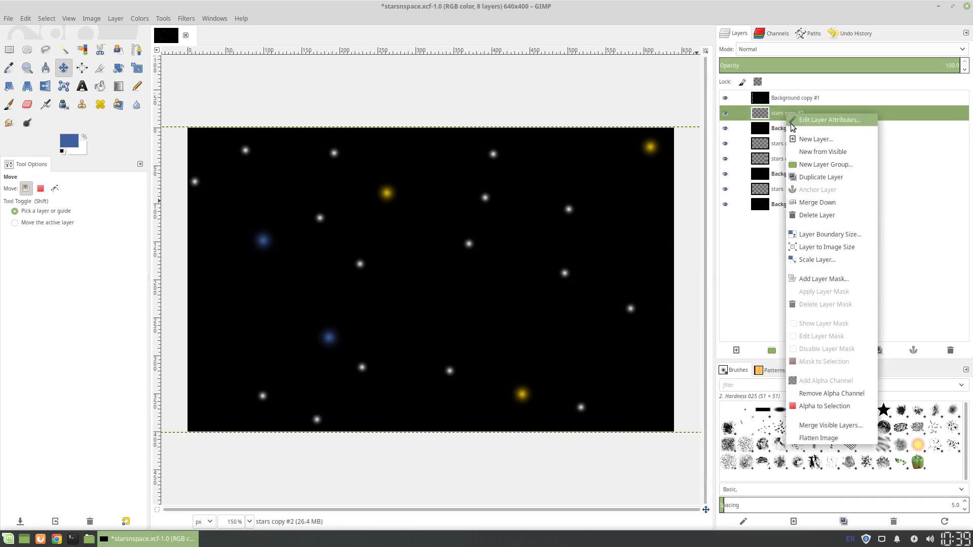
Merge stars copy #2, stars copy and stars down, leaving four Background frame layers
click(817, 201)
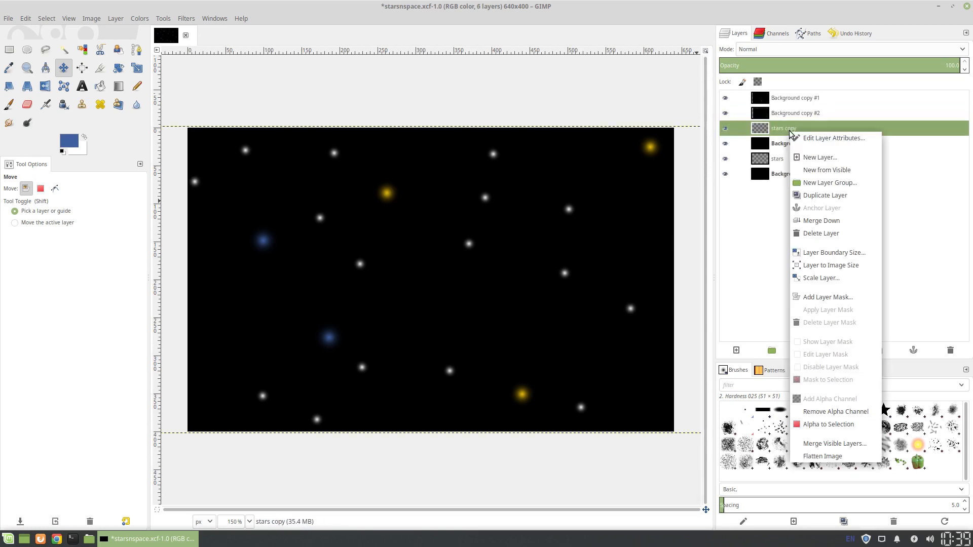
click(822, 220)
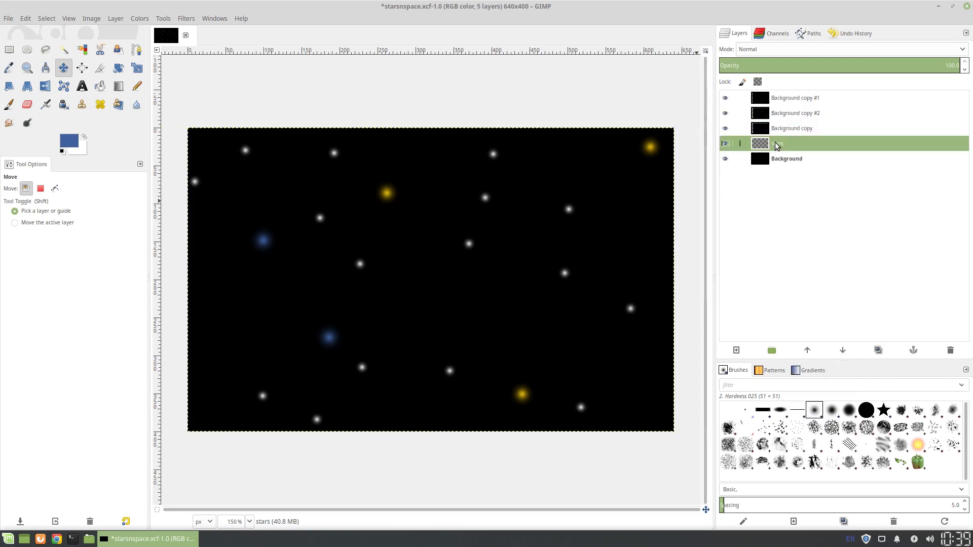
click(948, 350)
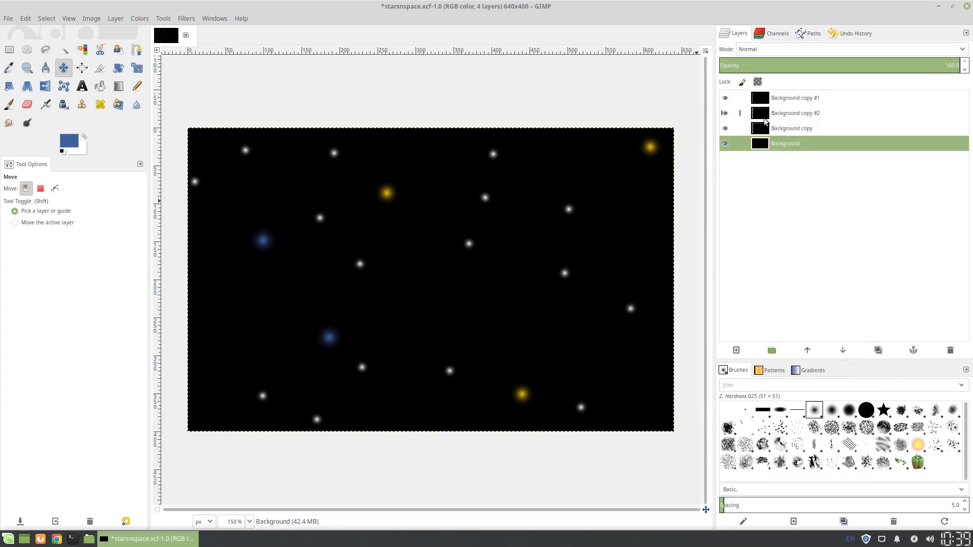
click(186, 18)
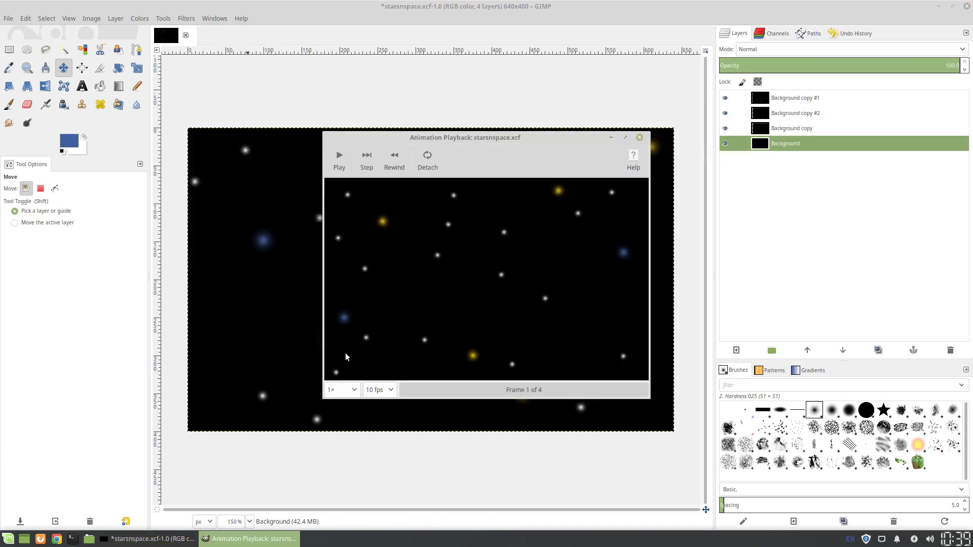
mouse_move(554, 234)
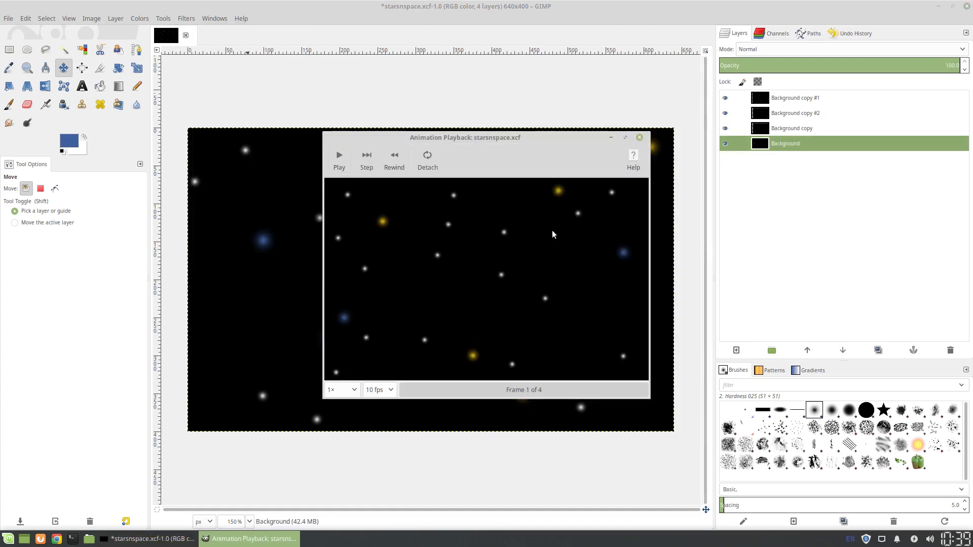
mouse_move(339, 155)
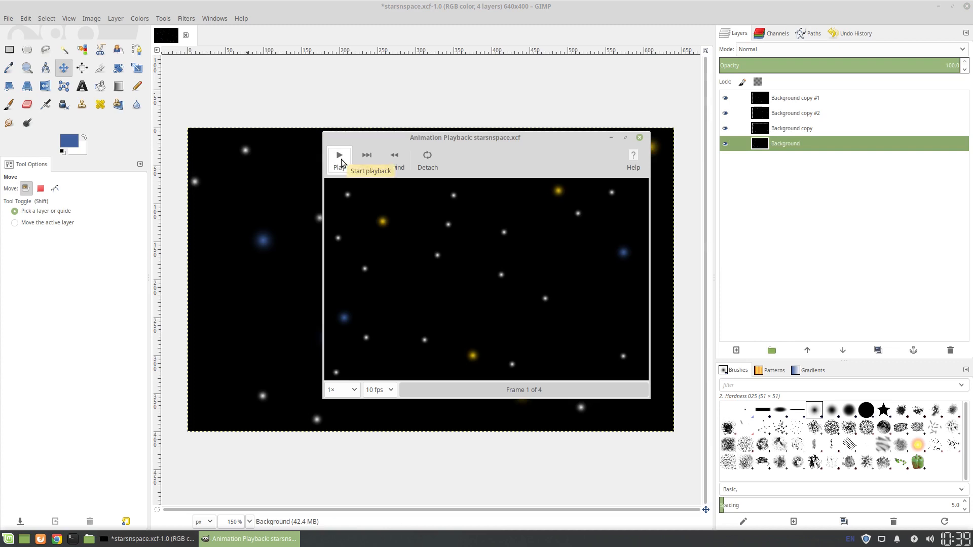
click(339, 156)
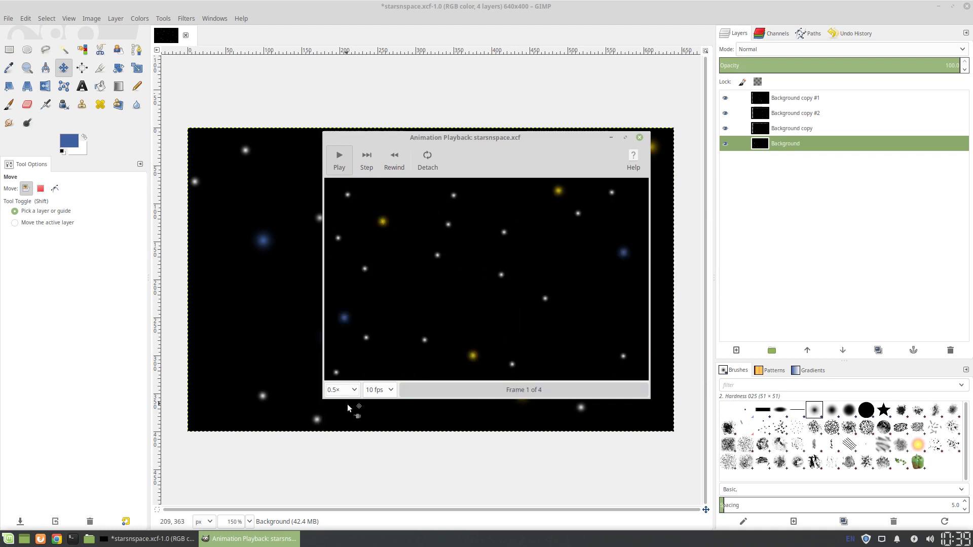
click(365, 160)
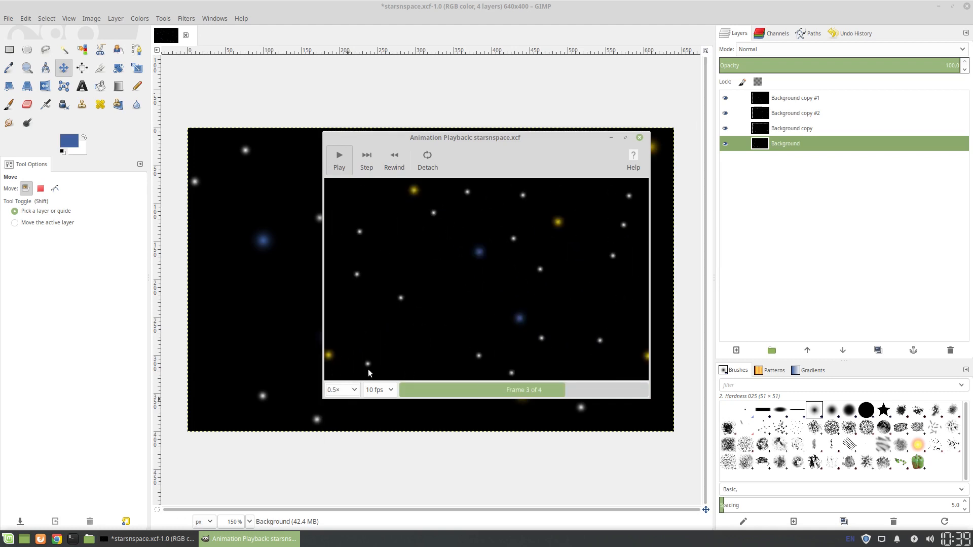
click(394, 160)
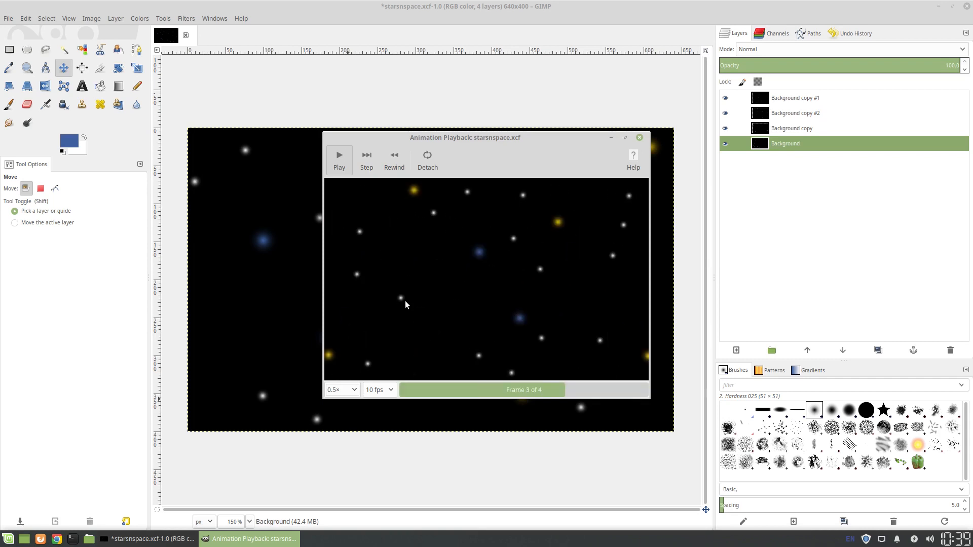
click(366, 154)
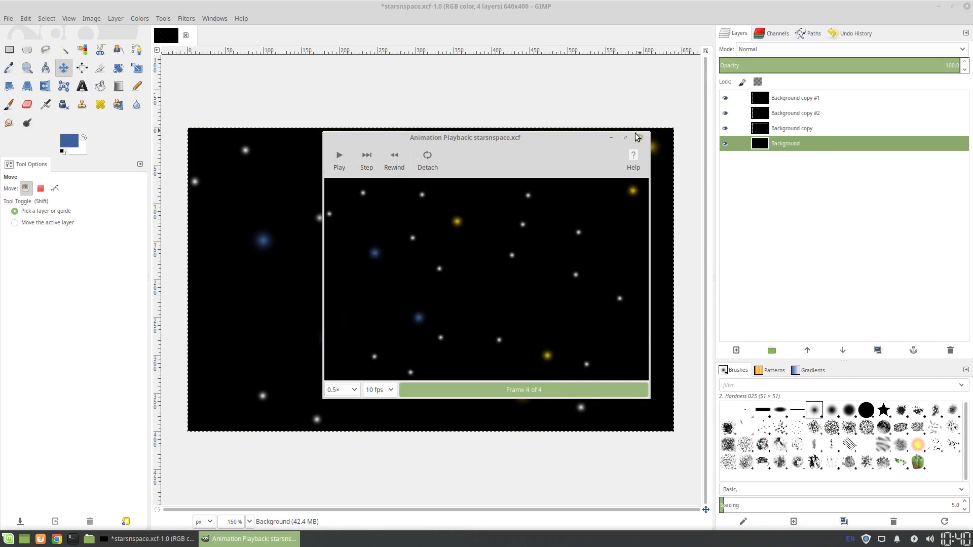
click(637, 137)
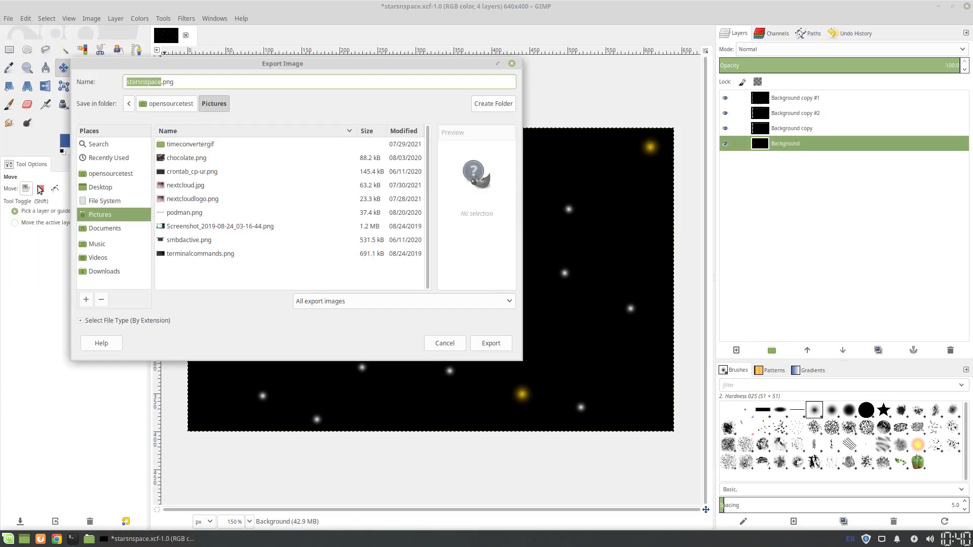
mouse_move(163, 185)
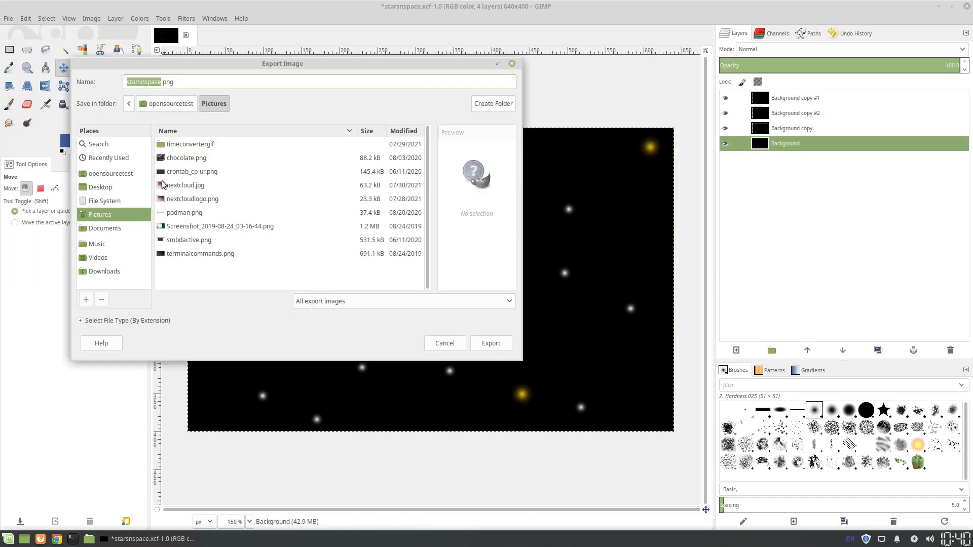
mouse_move(174, 135)
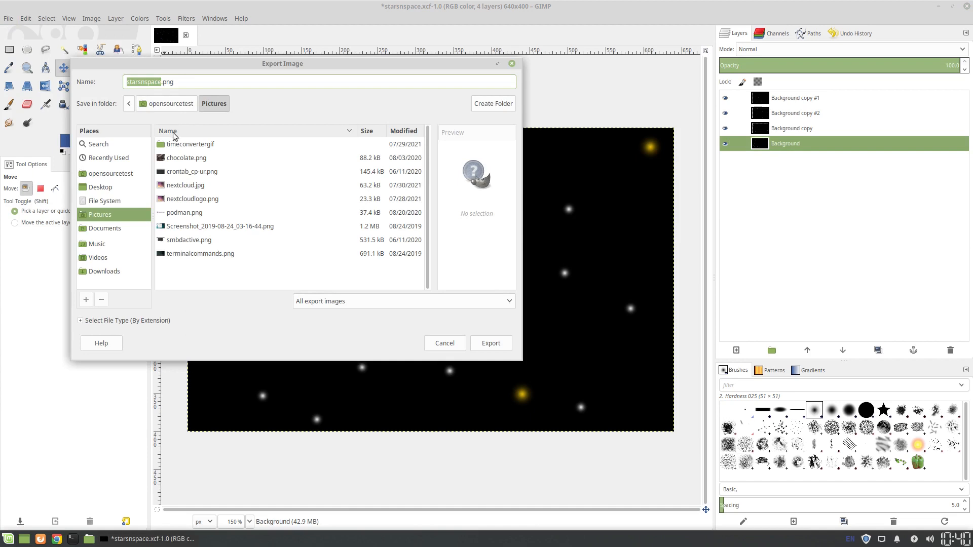
mouse_move(168, 97)
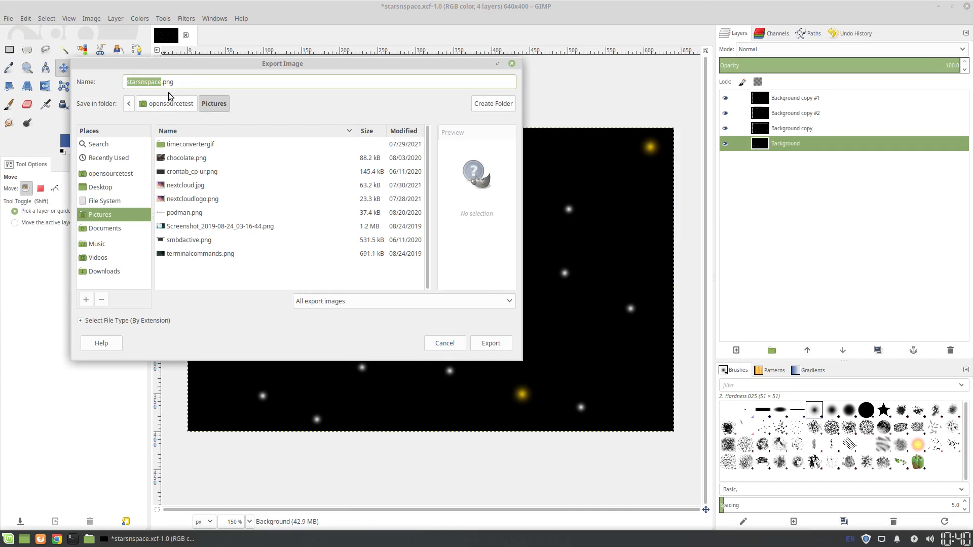
Rename the export file to starsnspace.gif and start the export, raising the layer-borders warning
click(160, 81)
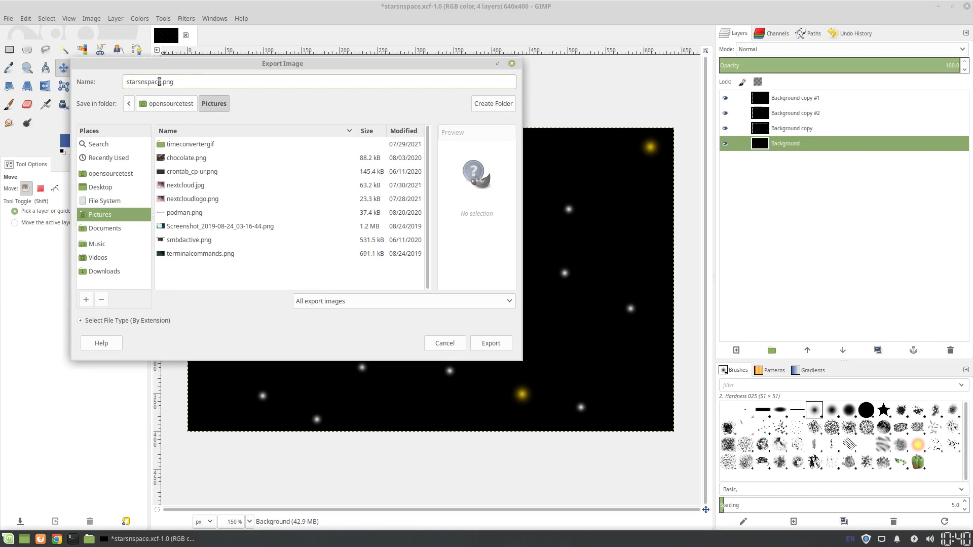
double_click(165, 82)
text(if)
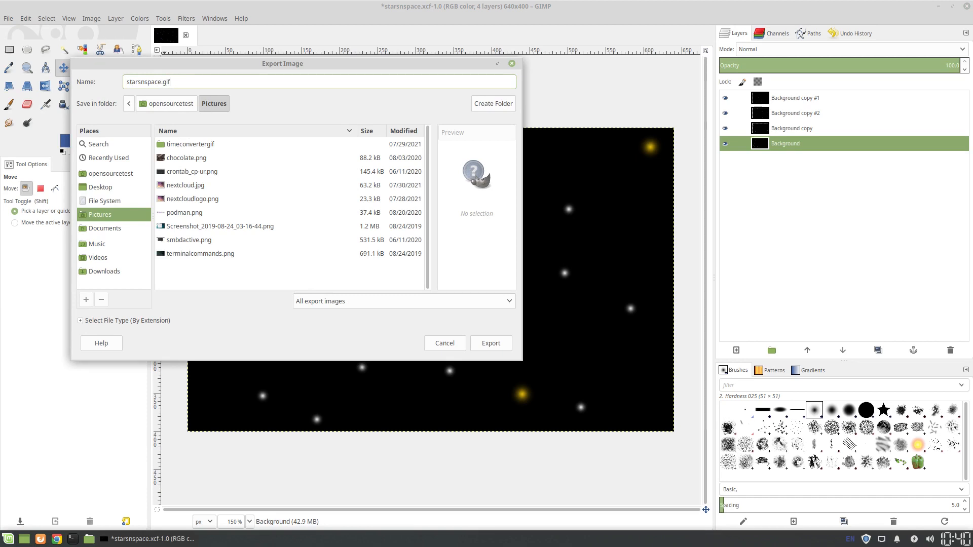
click(490, 344)
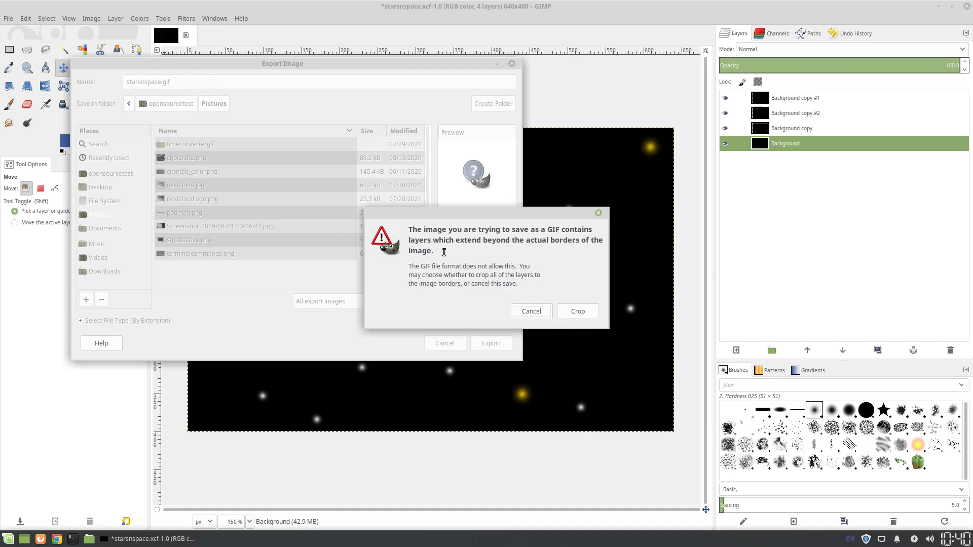
mouse_move(537, 242)
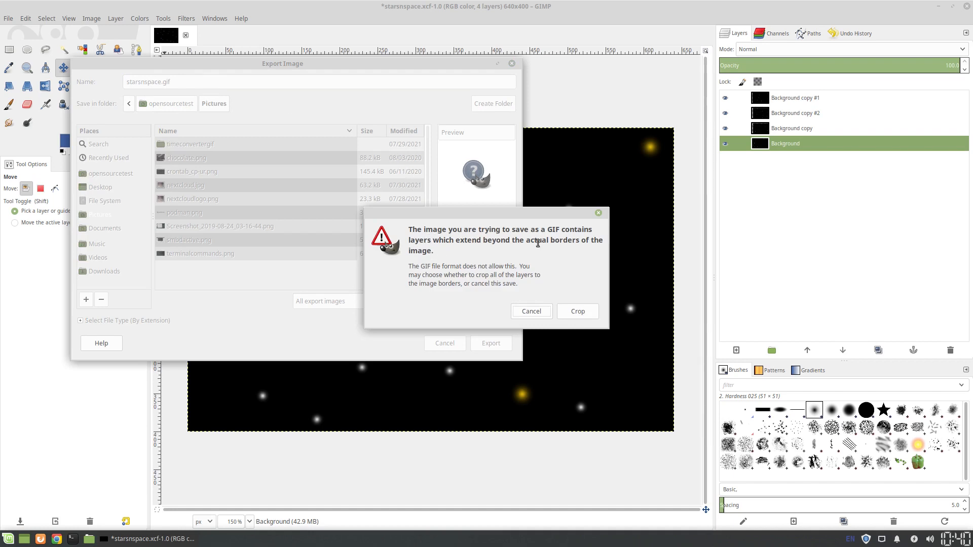
Crop layers to the image and export as a looping animation with 250 ms delay for all frames
click(576, 311)
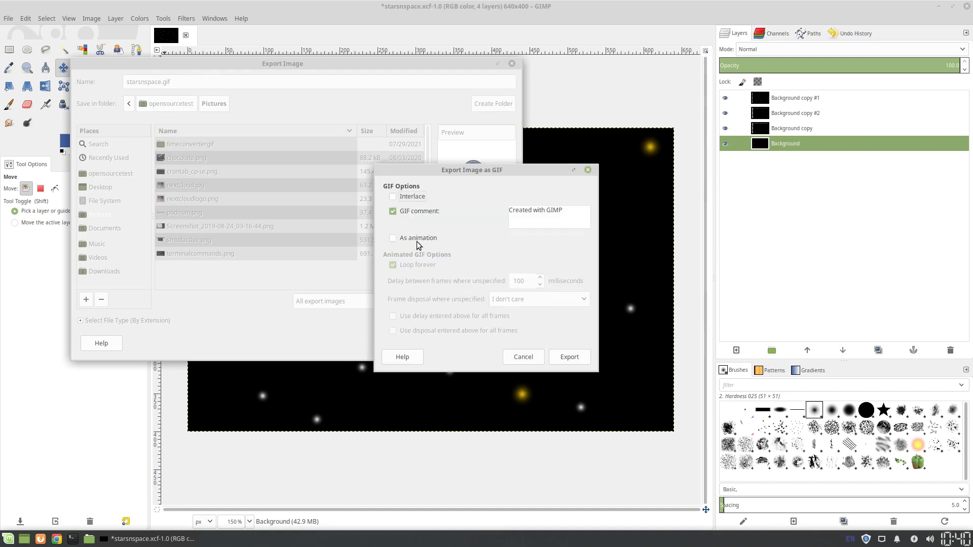
click(394, 237)
text(250)
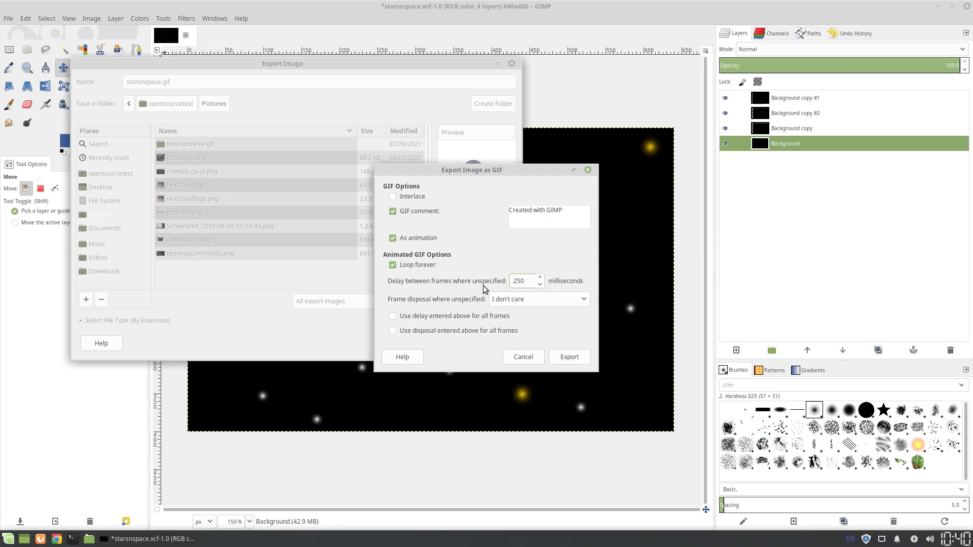
click(393, 316)
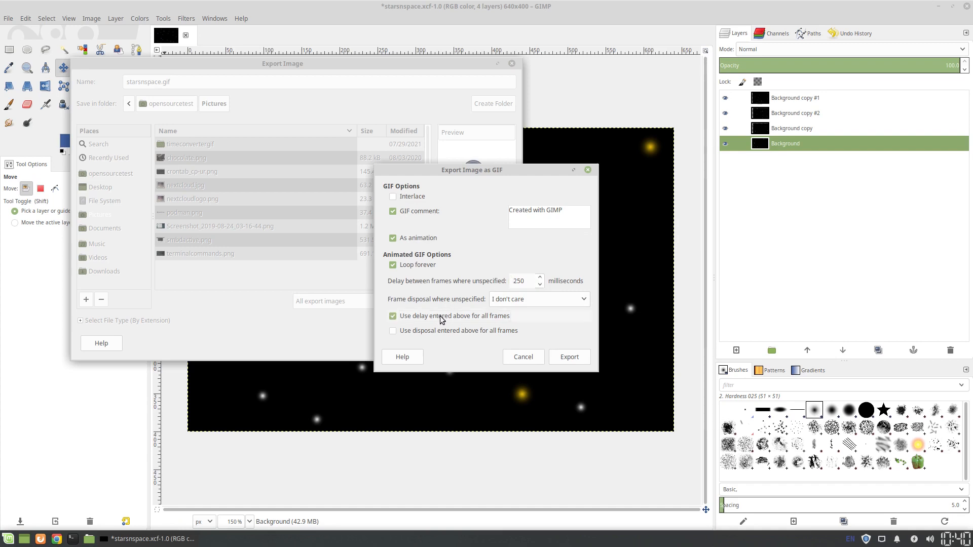
click(567, 357)
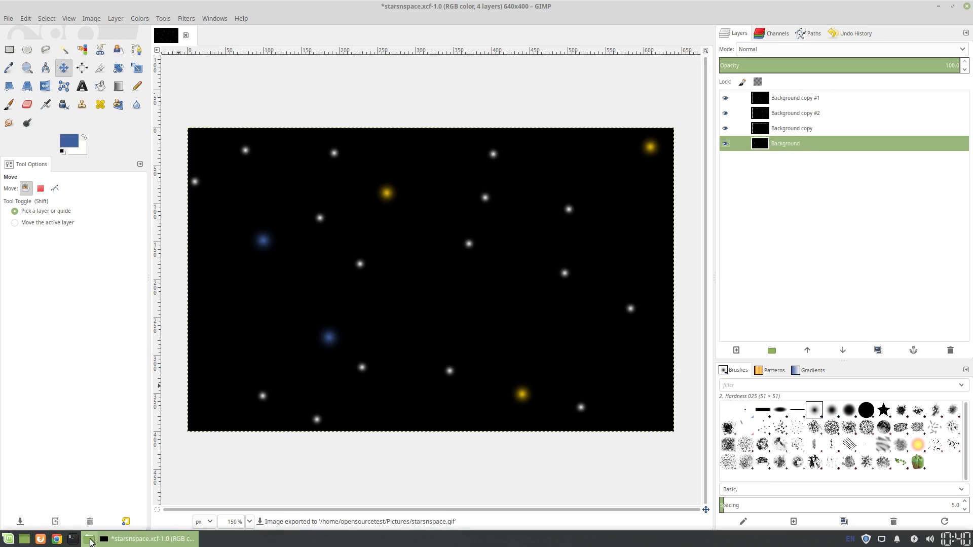
Open starsnspace.gif from Pictures in File Manager to view the starfield animation
click(90, 538)
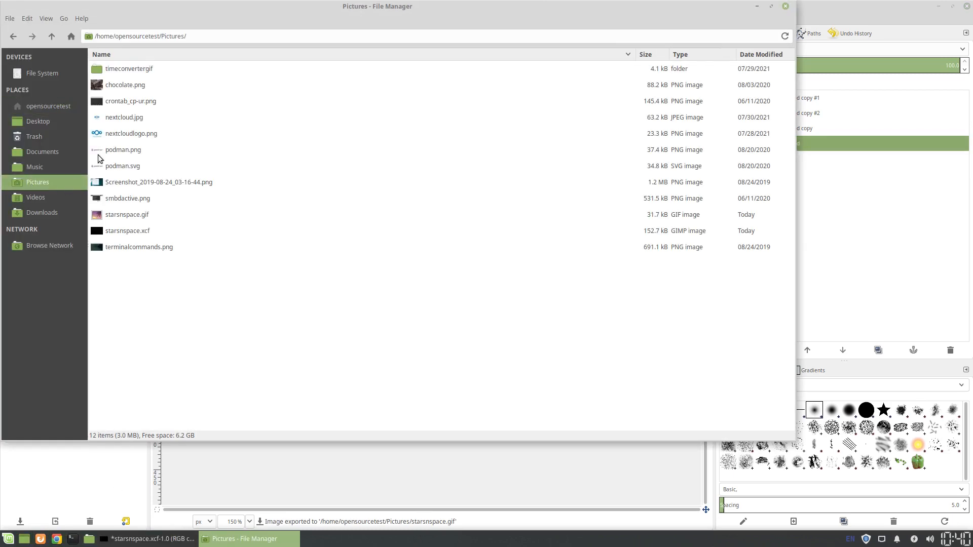
click(127, 214)
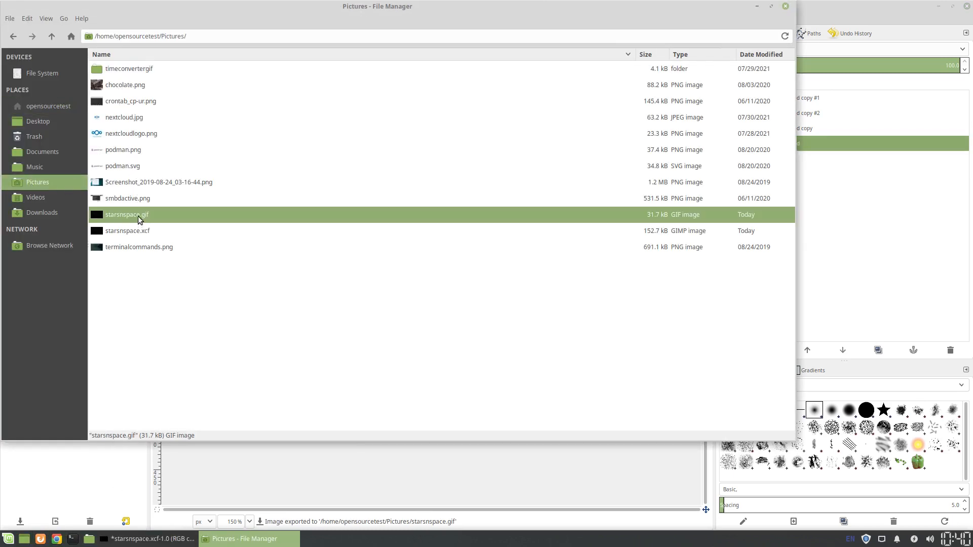
double_click(126, 214)
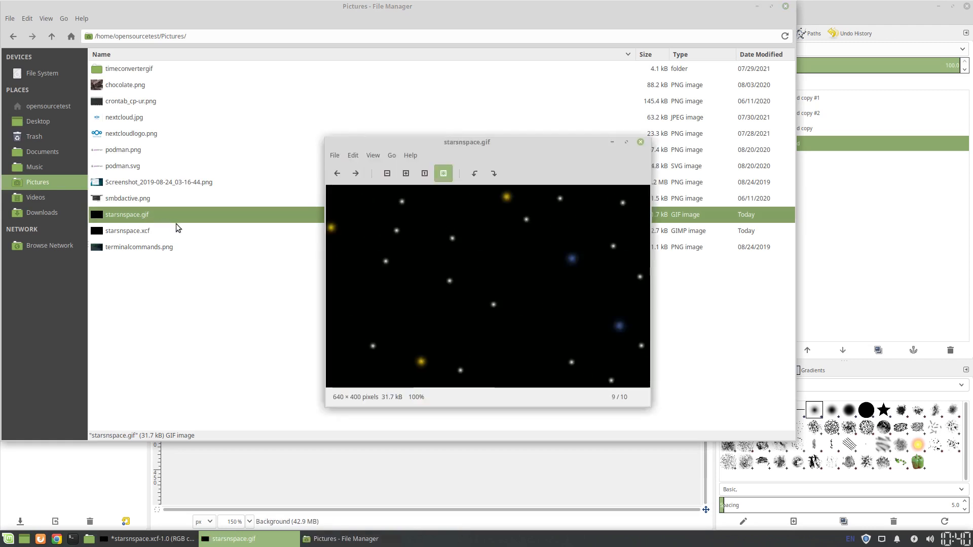